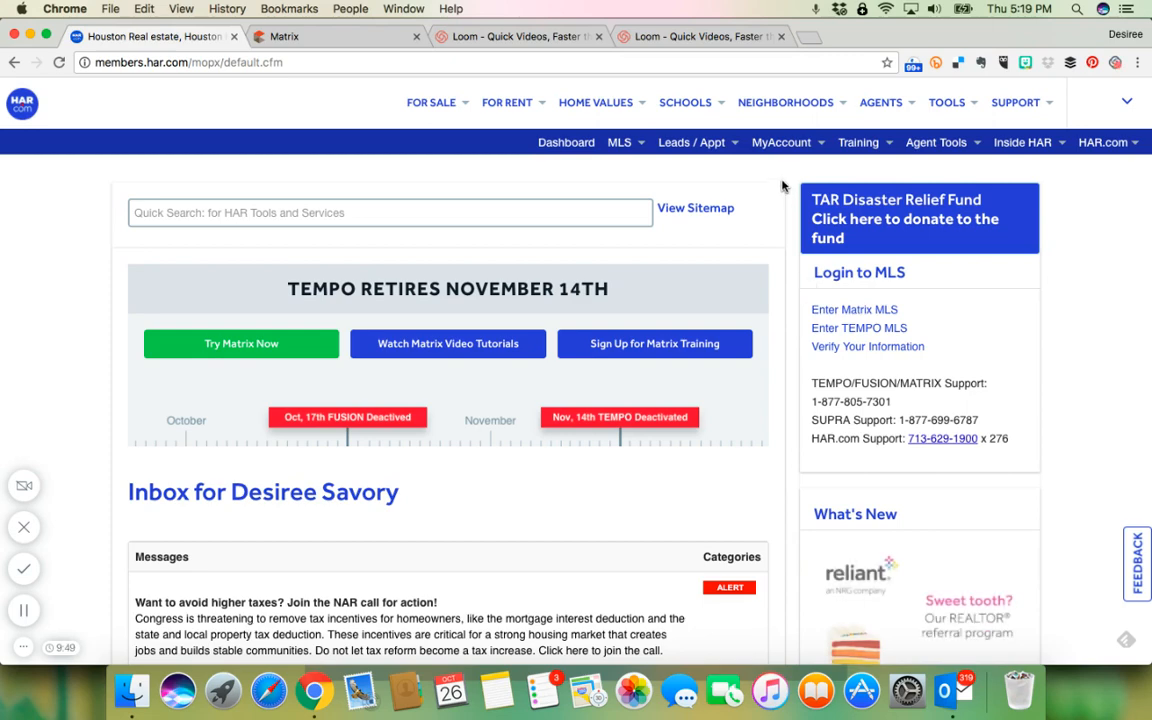
Reveal the MyAccount dropdown with profile, photo and signature options.
left_click(780, 142)
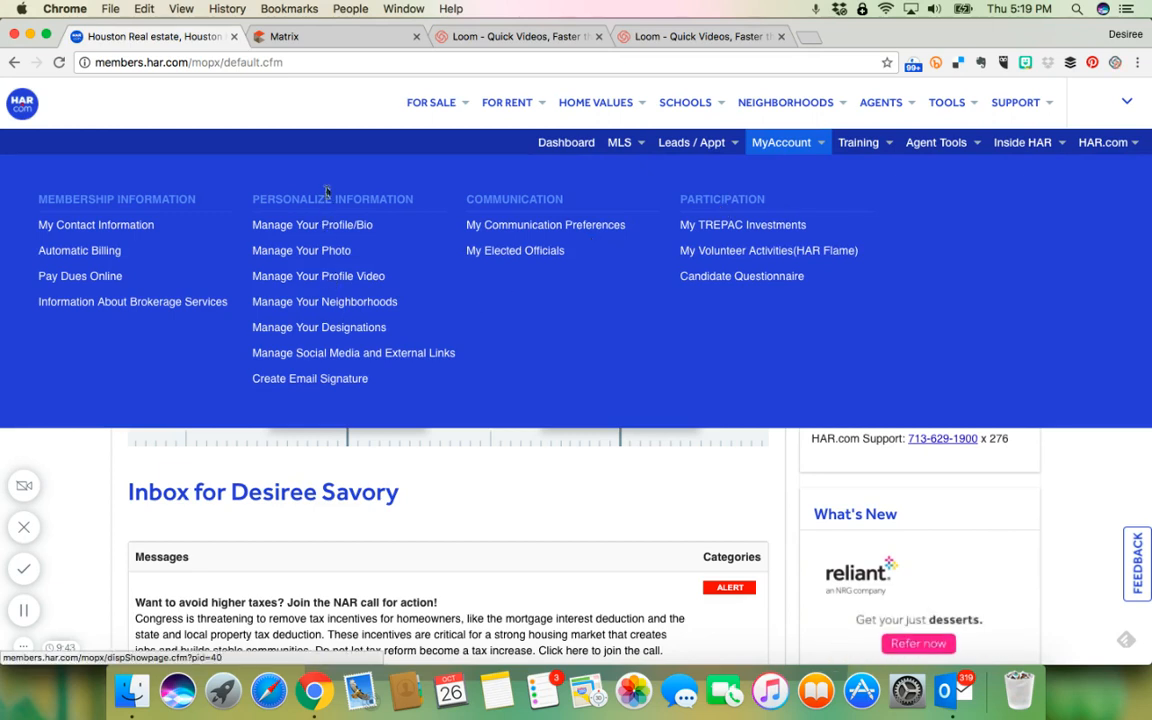
mouse_move(310, 376)
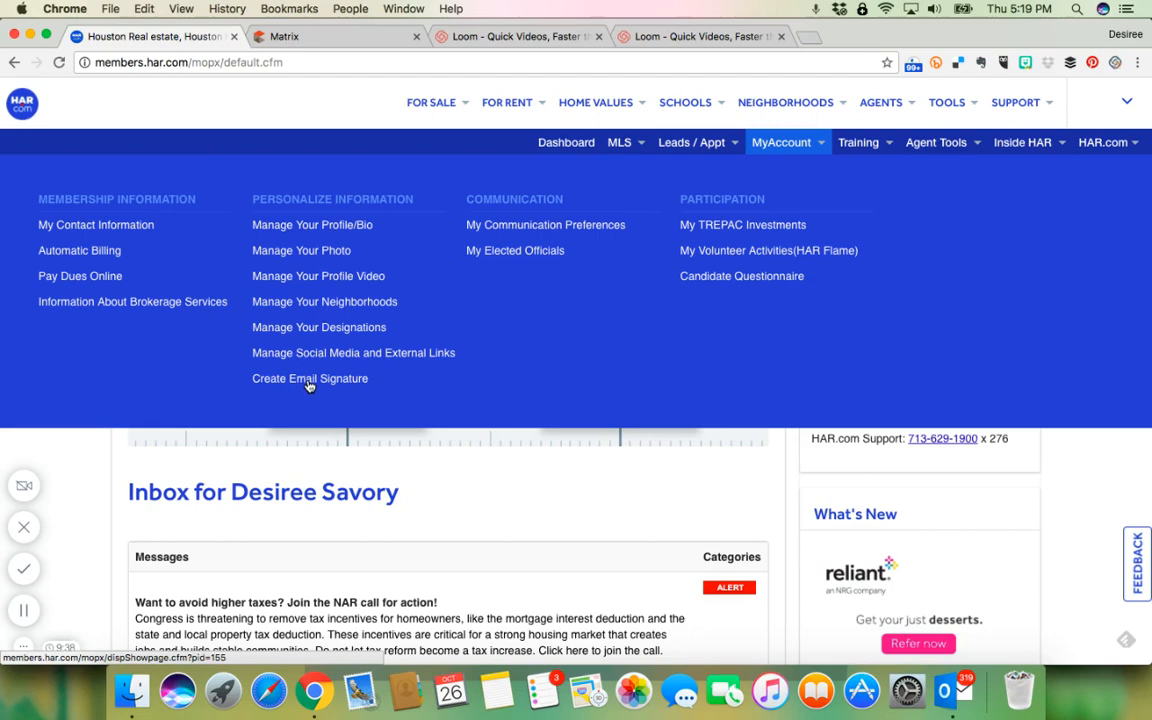
Go to the Create E-mail Signature page showing the current saved signature.
left_click(310, 378)
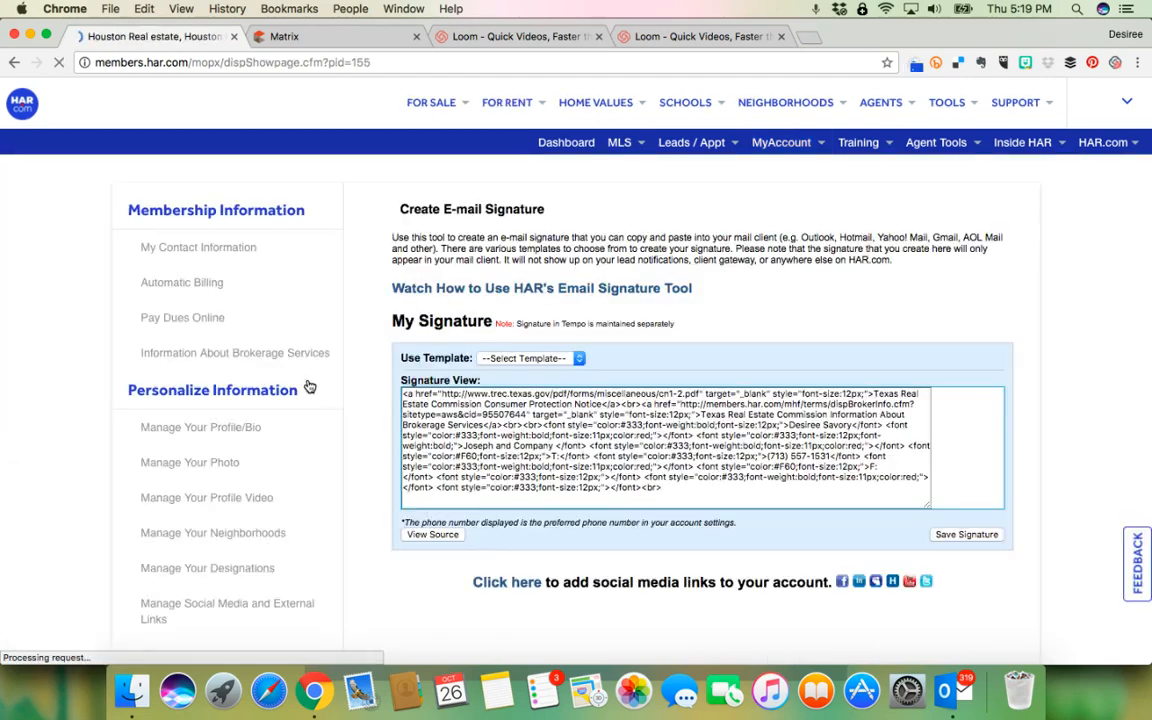
left_click(432, 534)
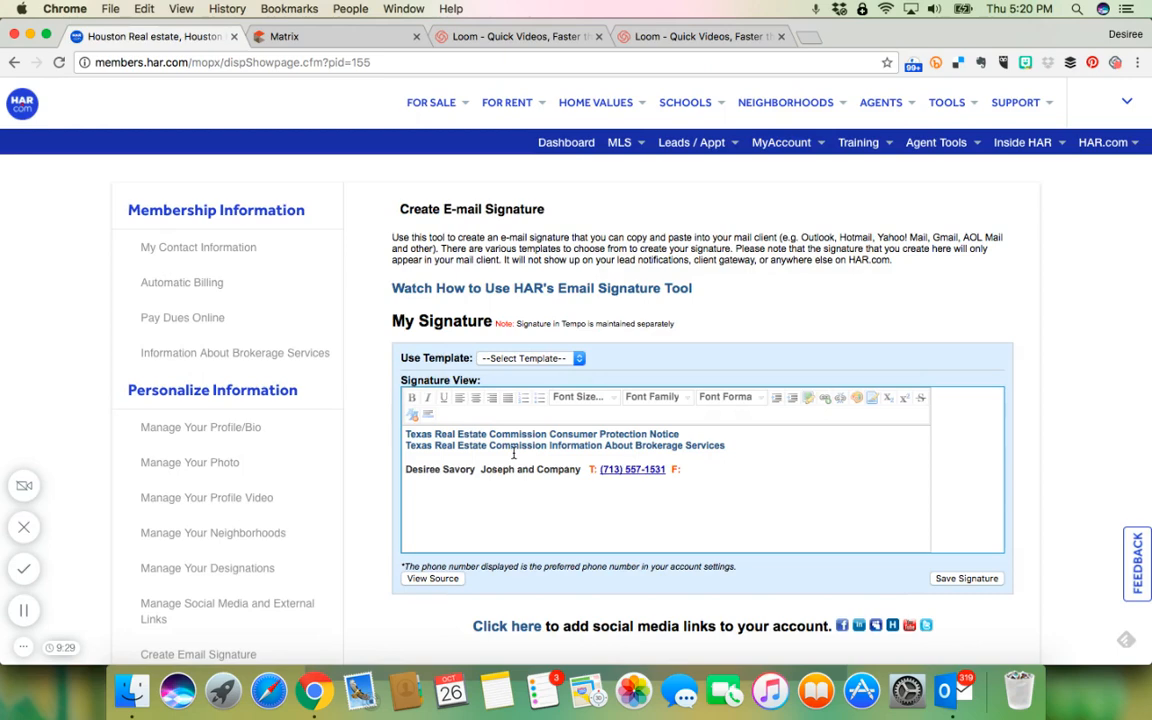
left_click(530, 358)
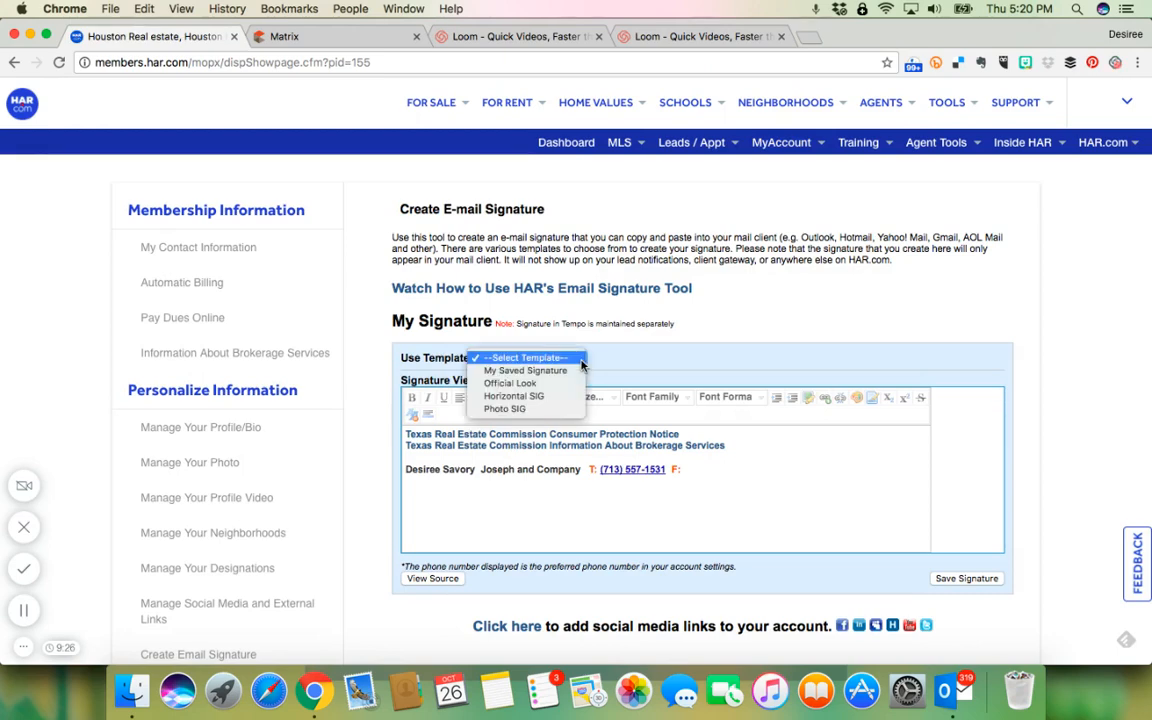
mouse_move(510, 384)
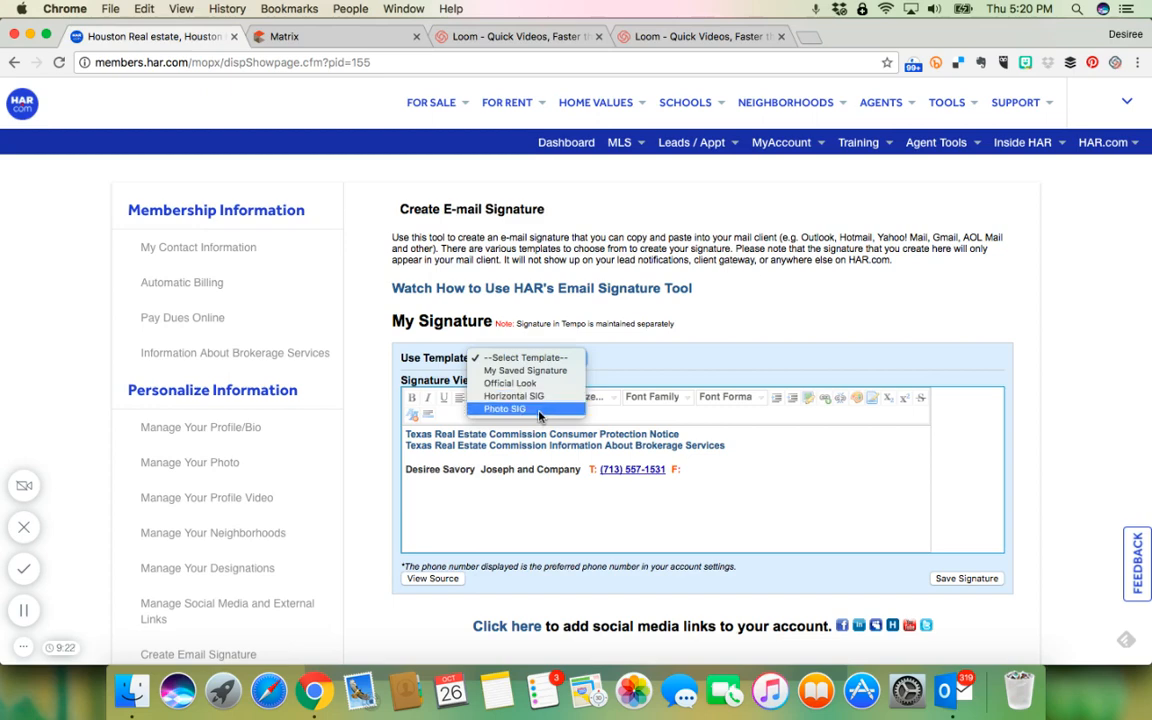
mouse_move(510, 384)
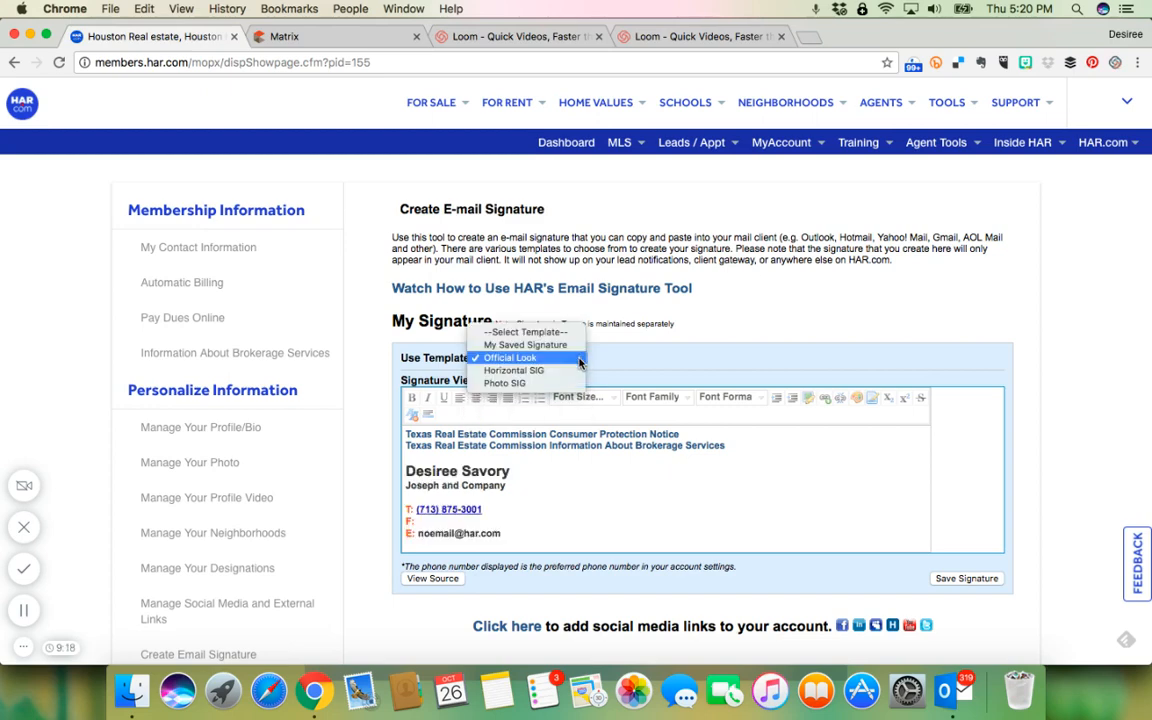
mouse_move(512, 370)
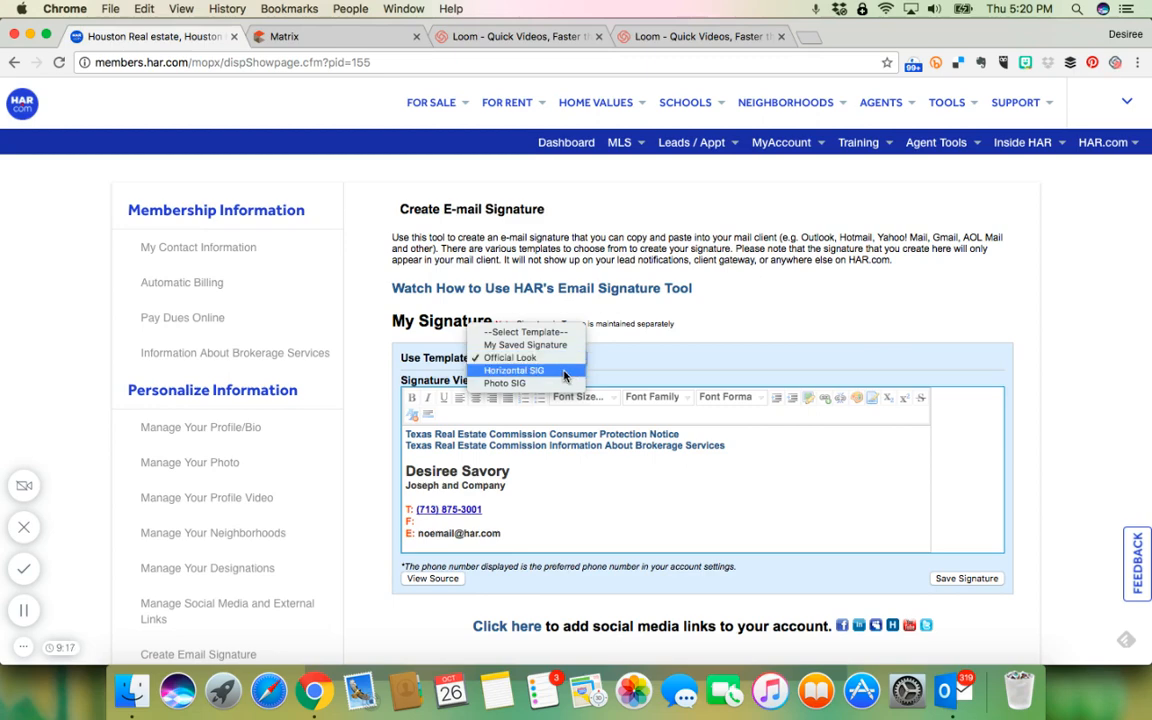
left_click(514, 356)
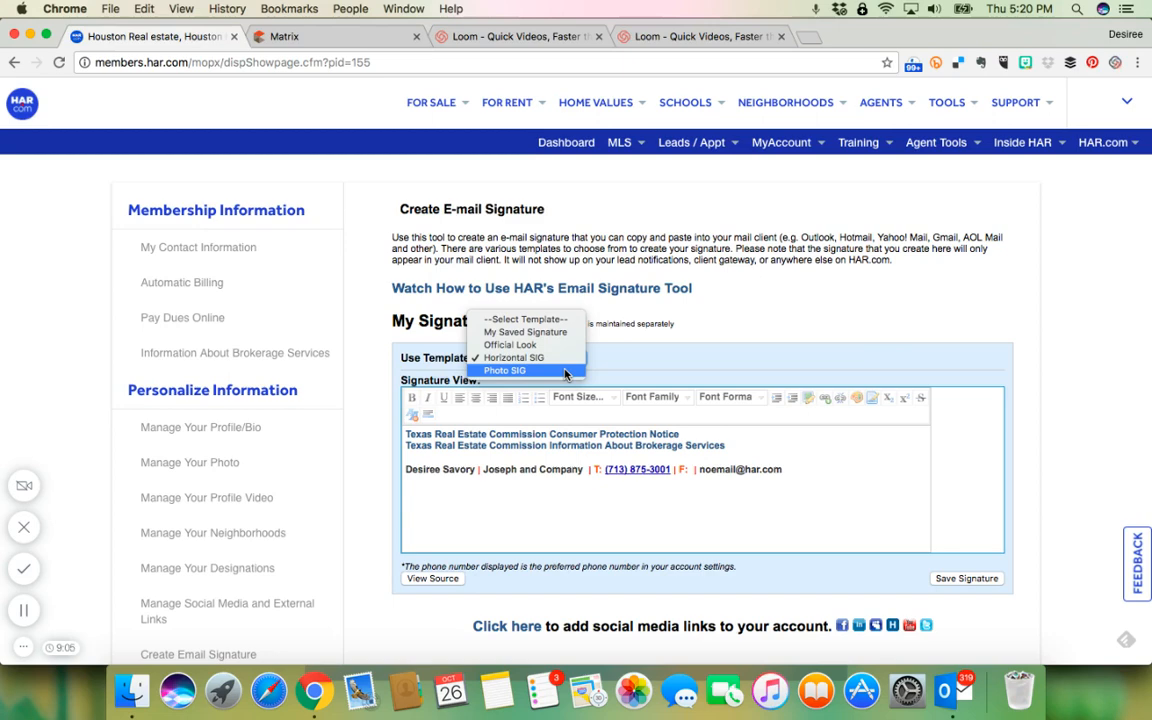
left_click(504, 370)
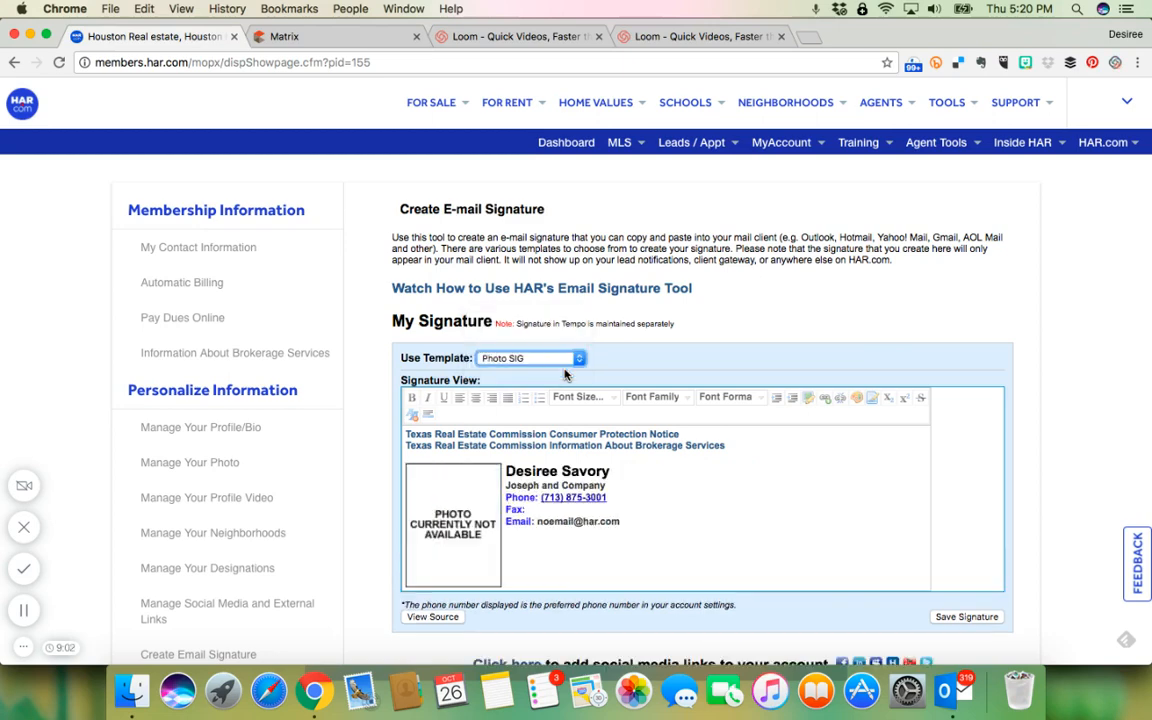
left_click(578, 356)
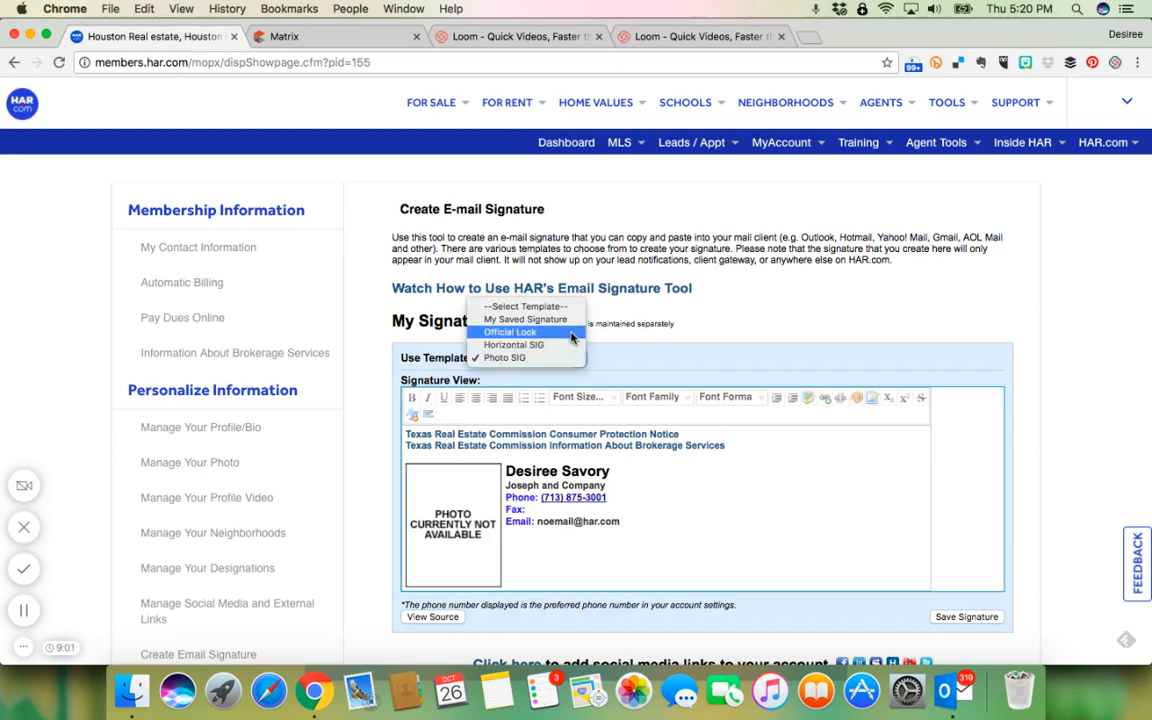
mouse_move(524, 320)
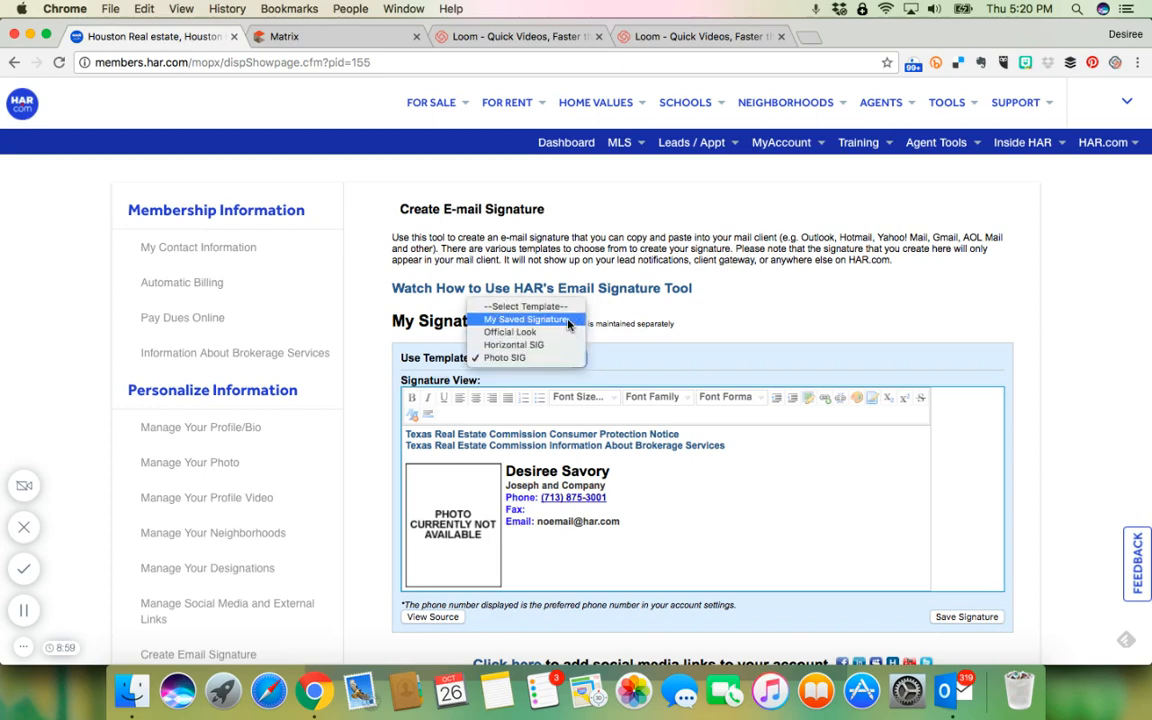
left_click(528, 318)
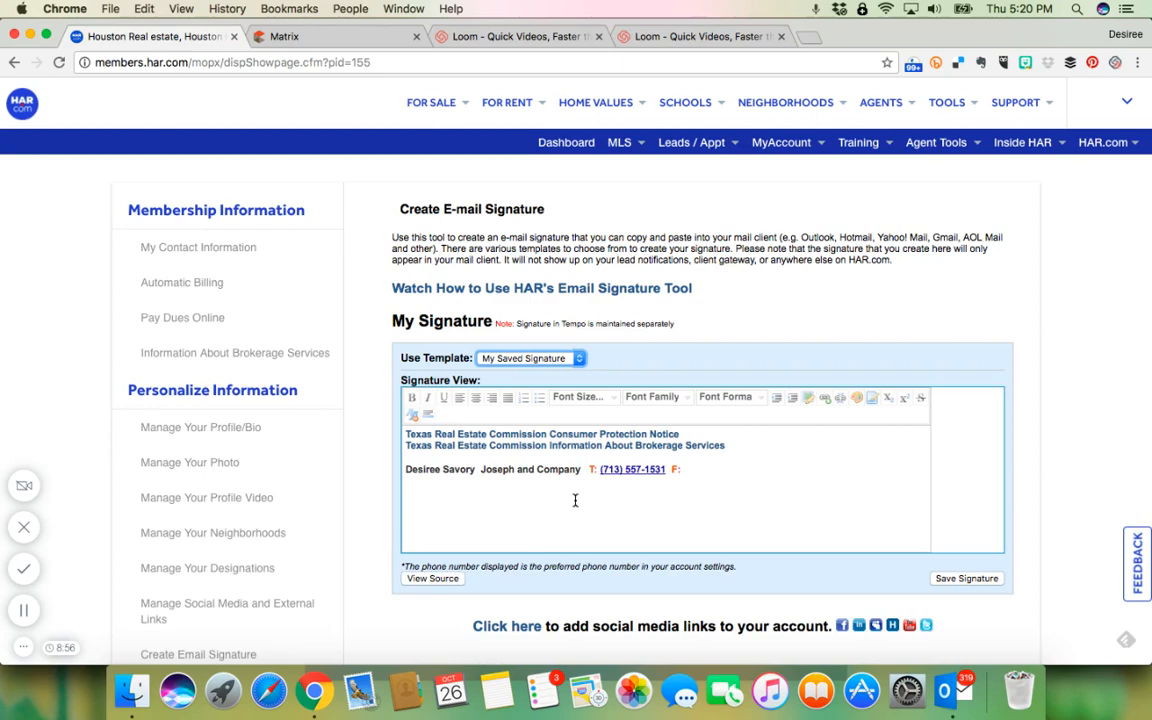
mouse_move(760, 516)
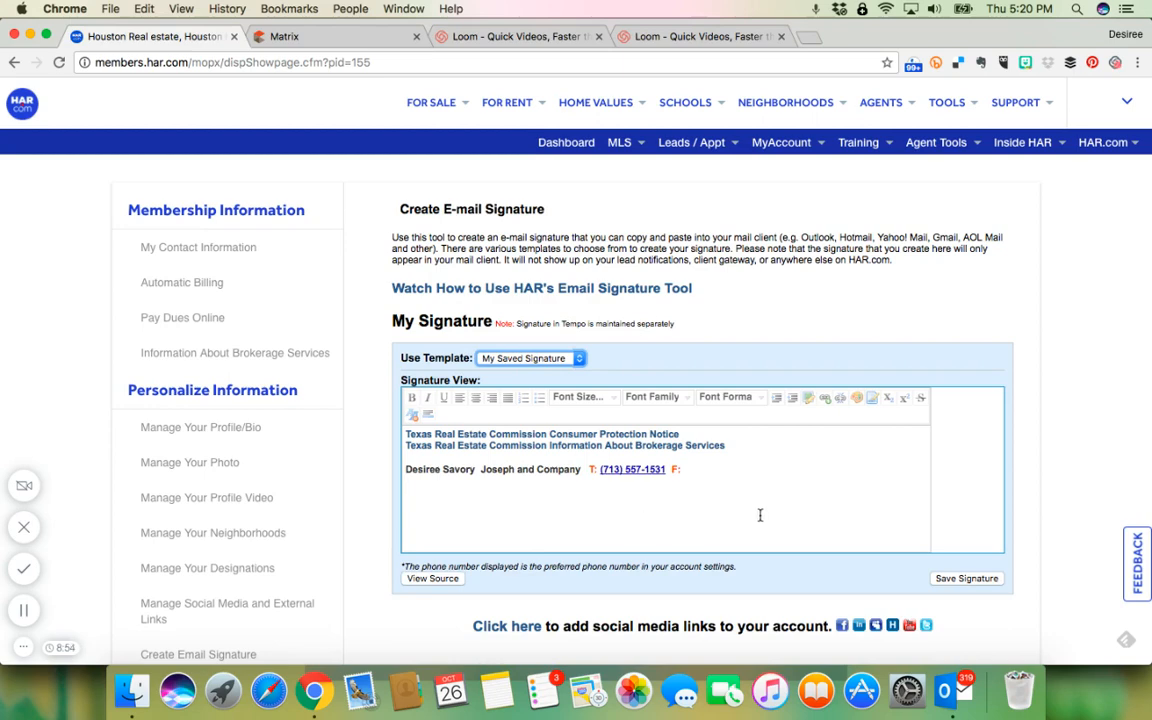
scroll("down", 3)
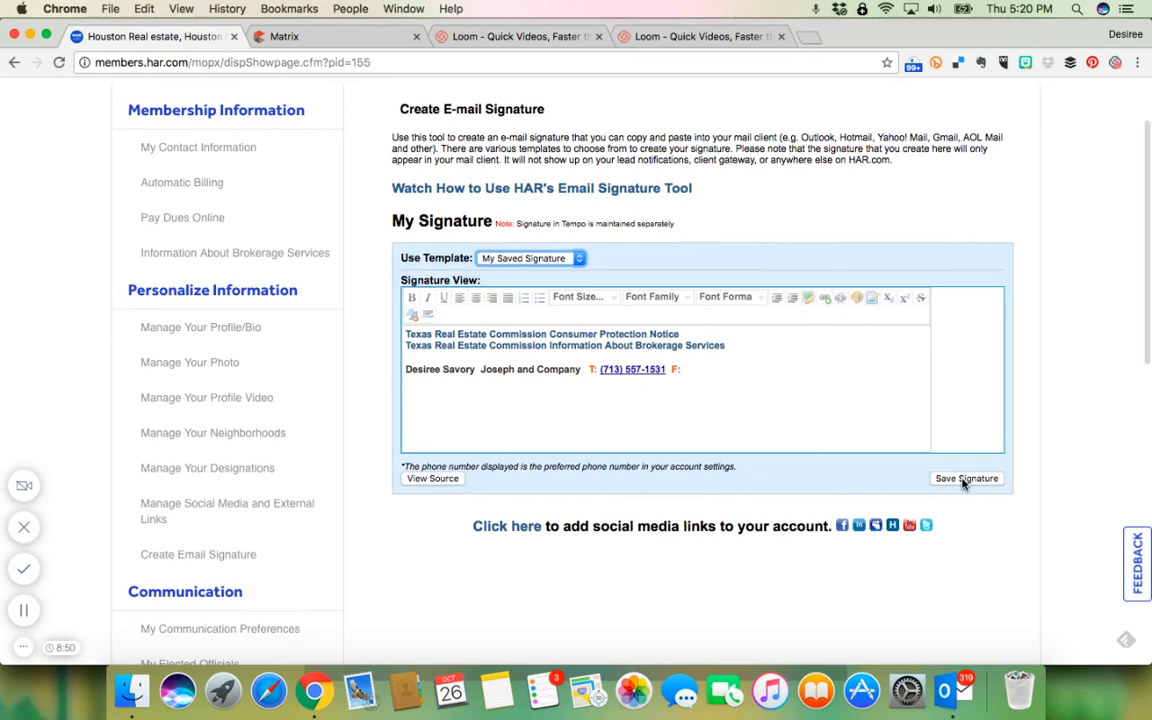
scroll("up", 3)
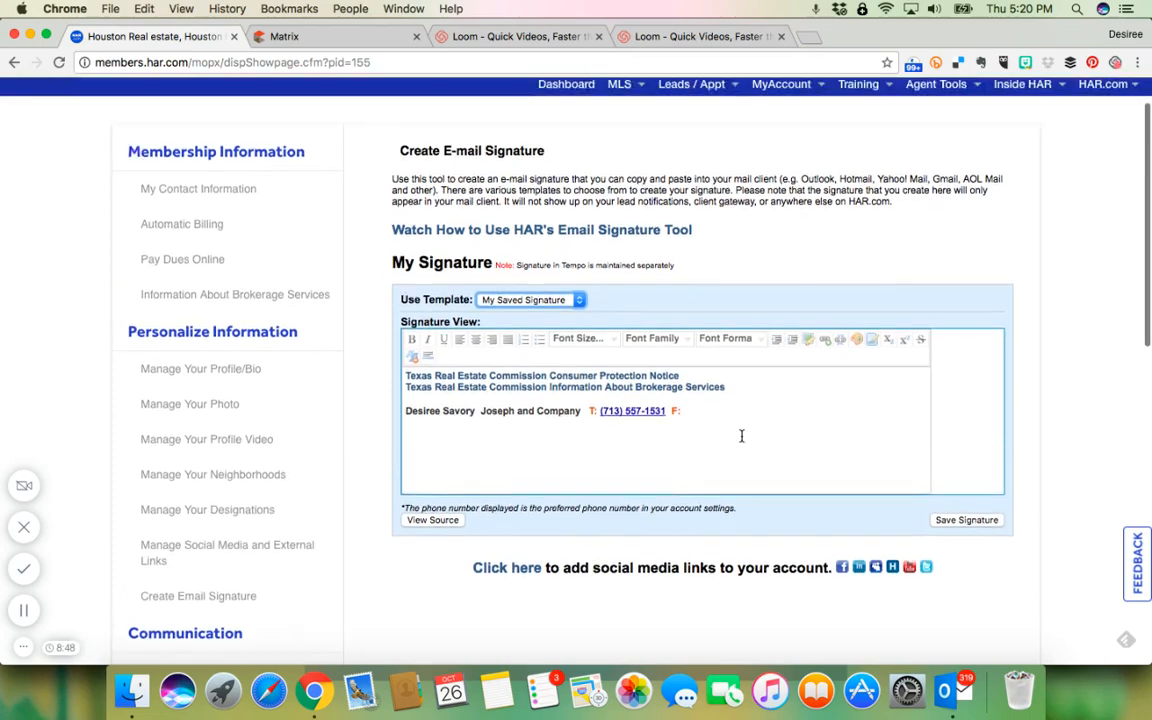
scroll("up", 3)
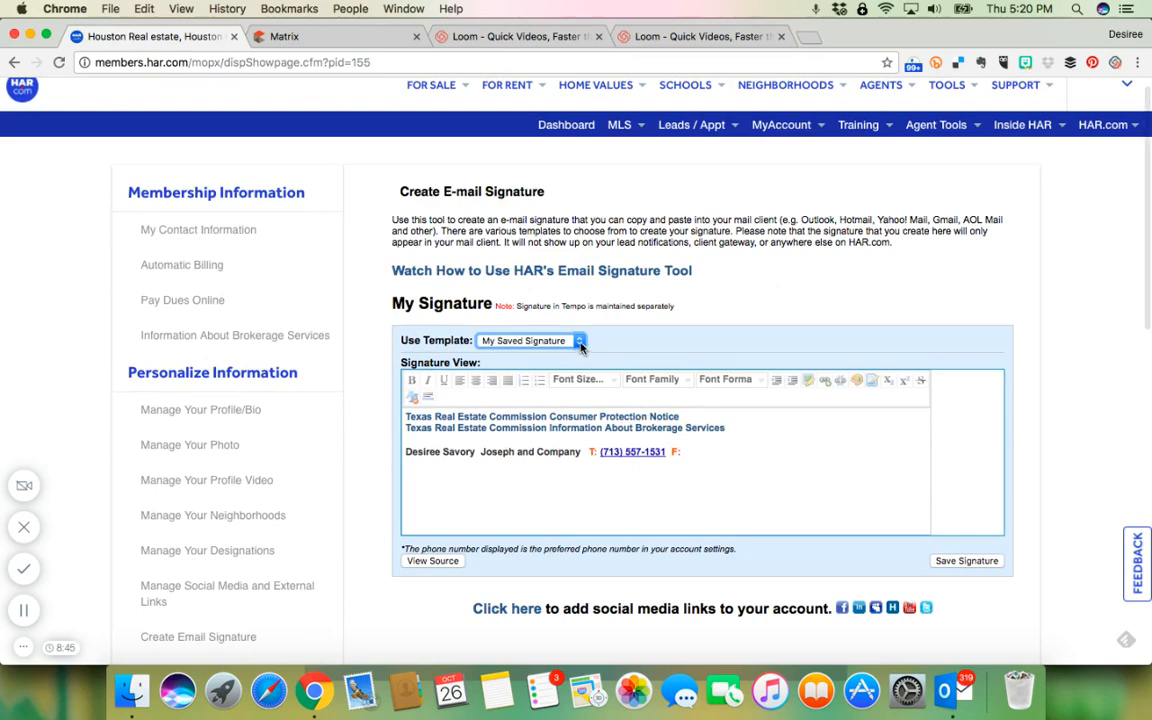
left_click(578, 340)
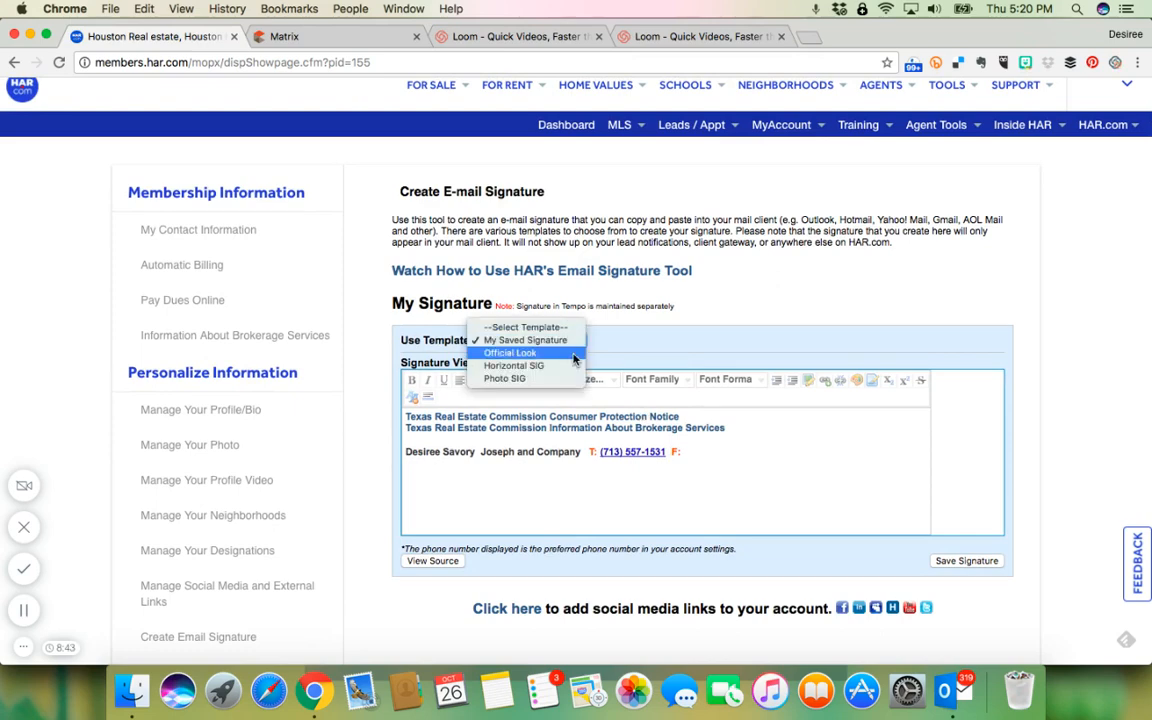
mouse_move(512, 364)
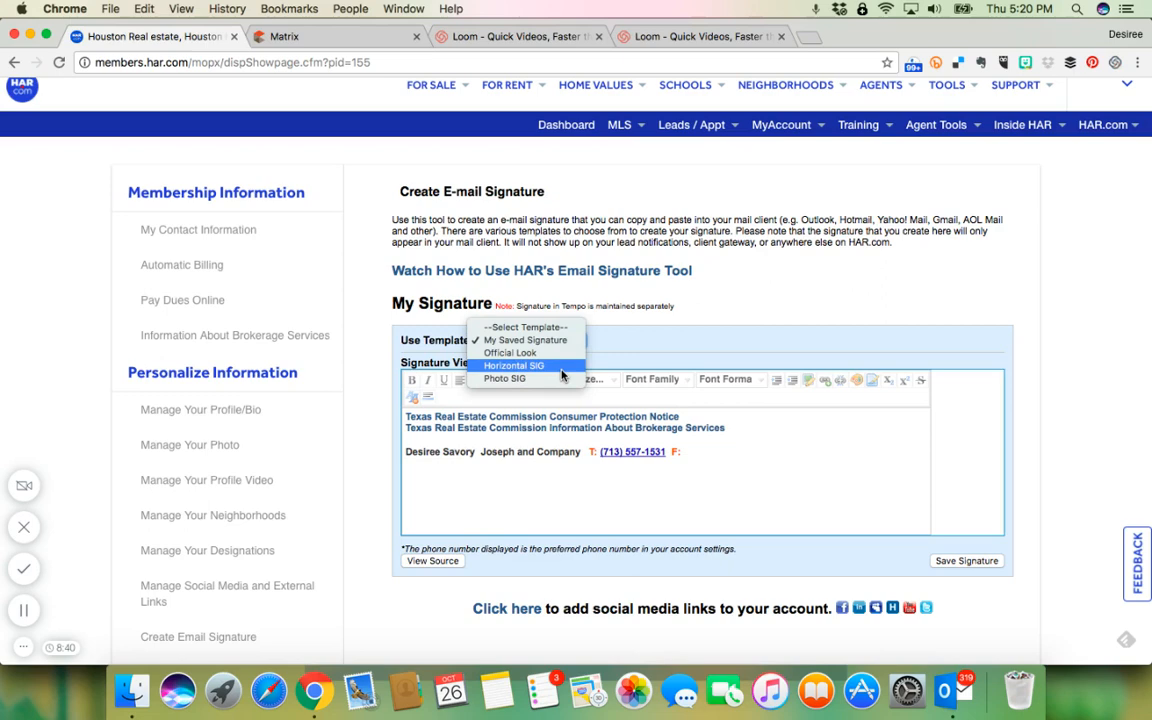
mouse_move(504, 378)
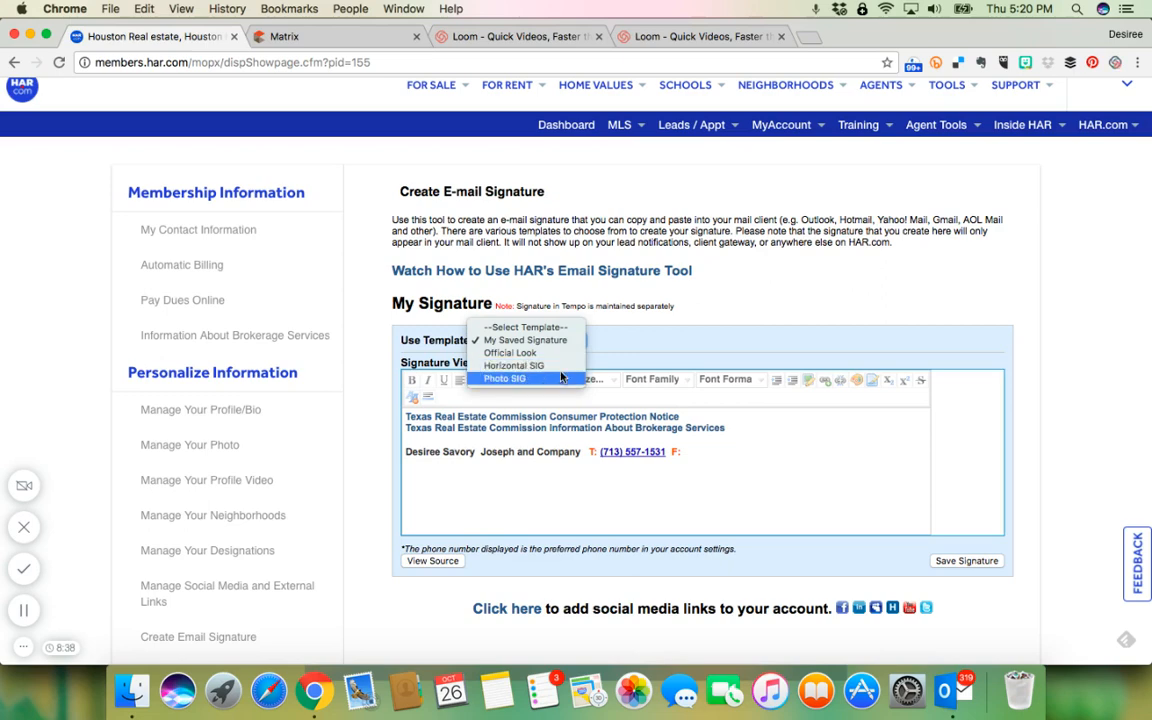
mouse_move(558, 428)
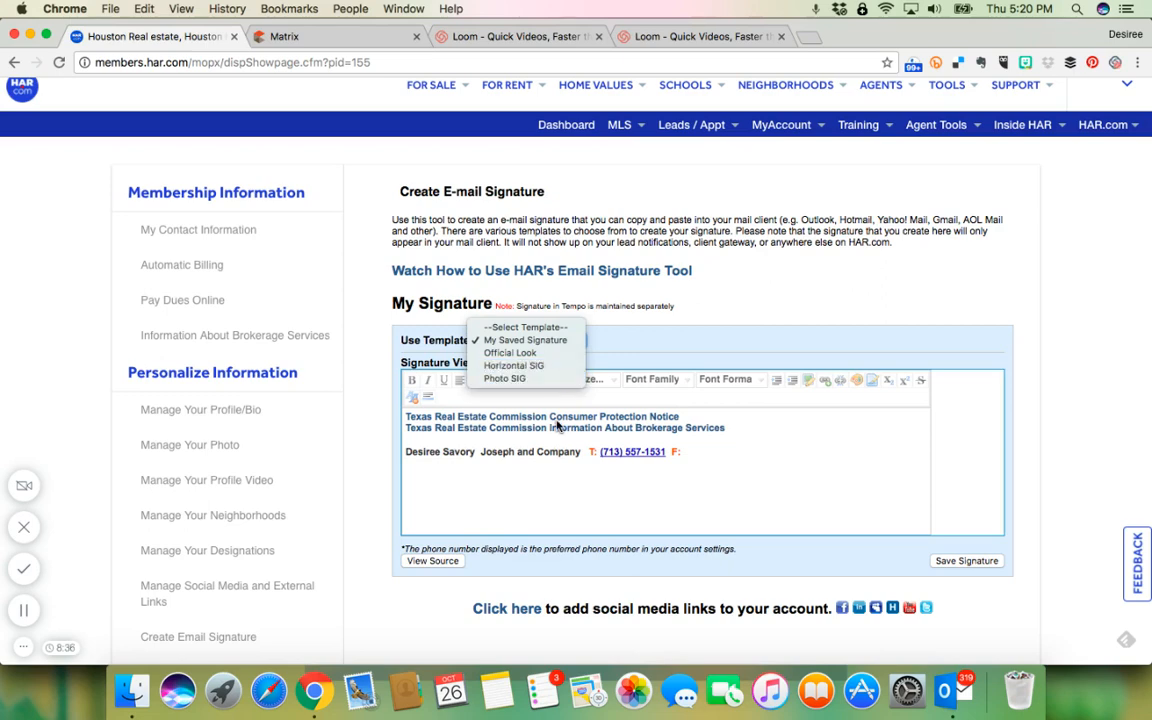
left_click(524, 340)
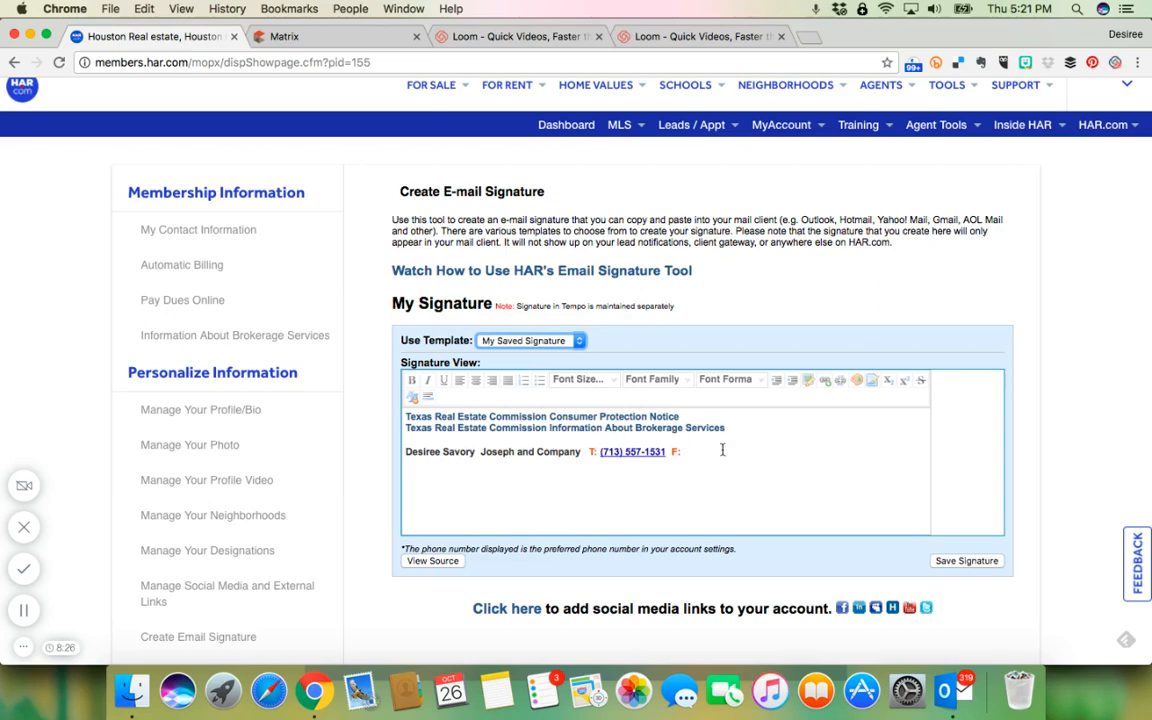
scroll("down", 3)
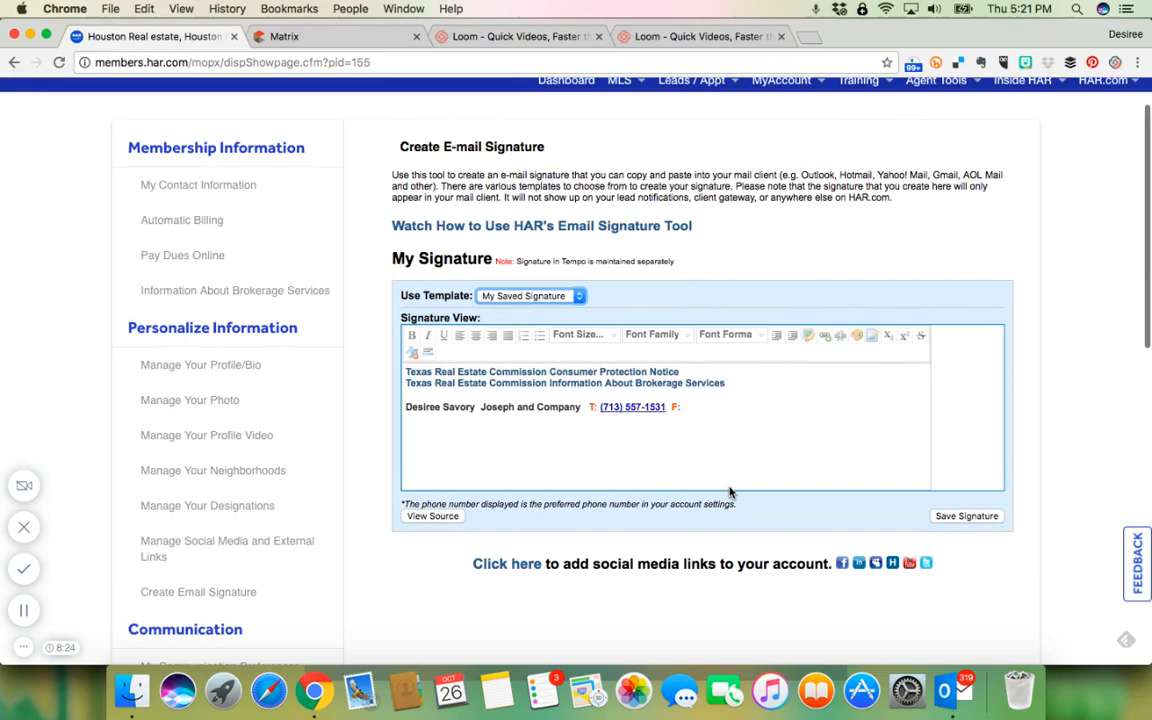
scroll("down", 3)
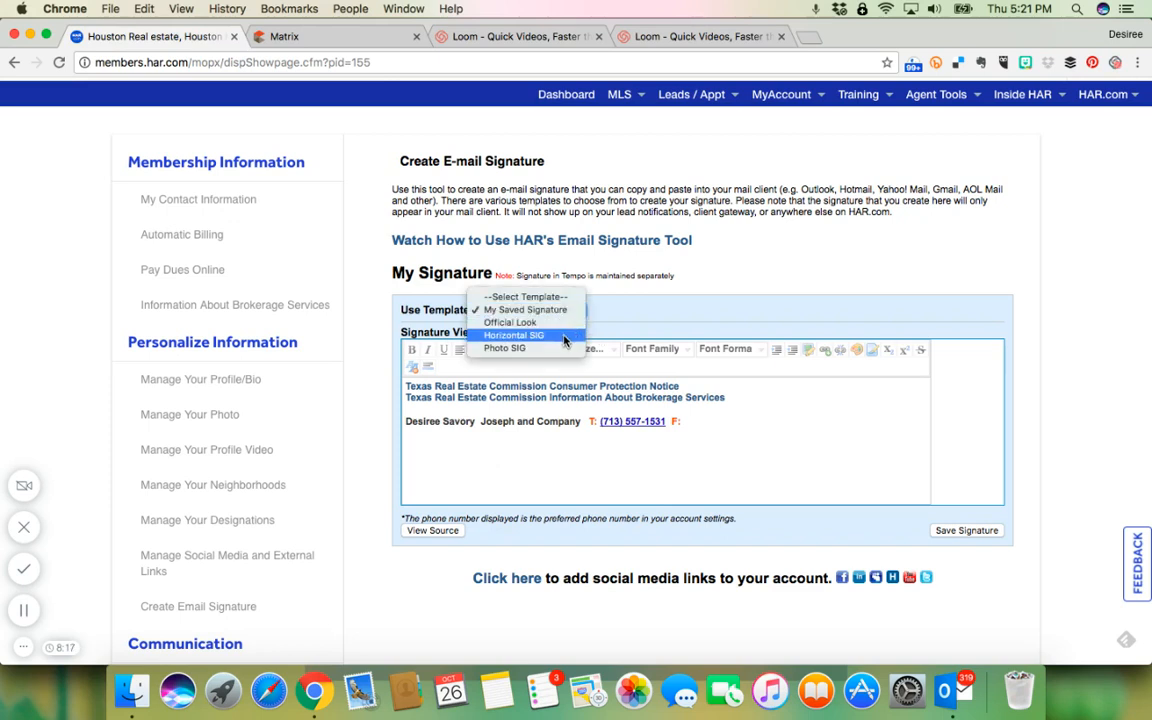
Load the Horizontal SIG template, copy the signature text and switch to the Matrix site.
left_click(514, 336)
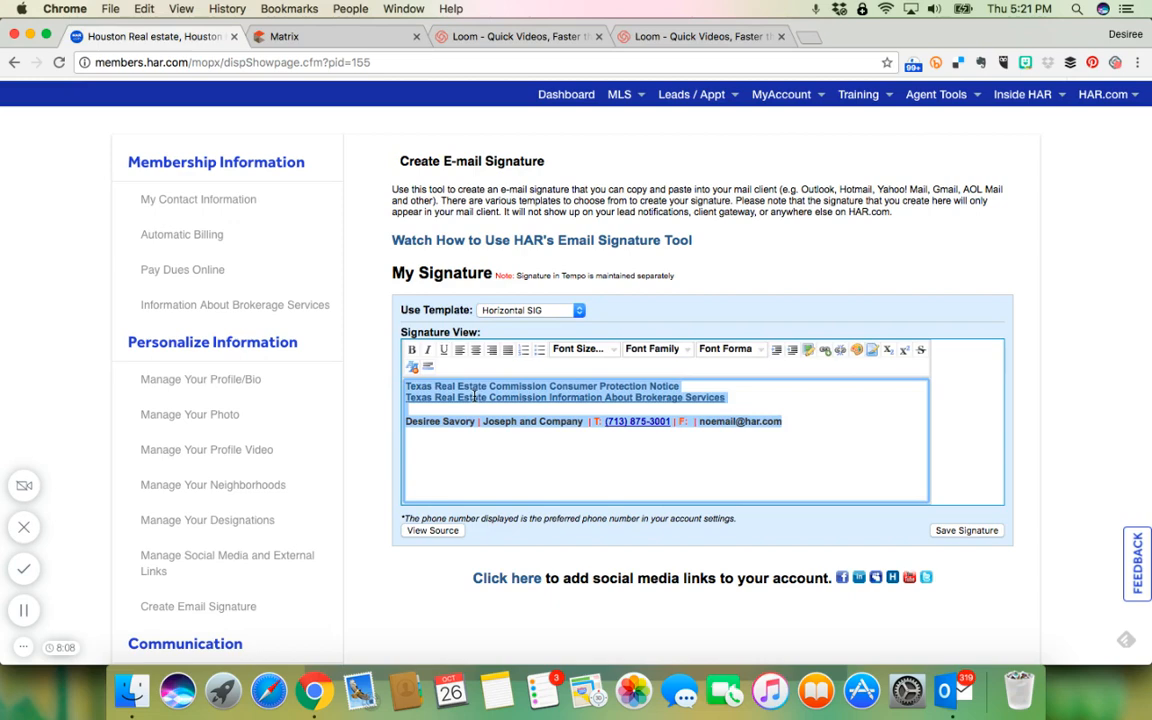
right_click(542, 396)
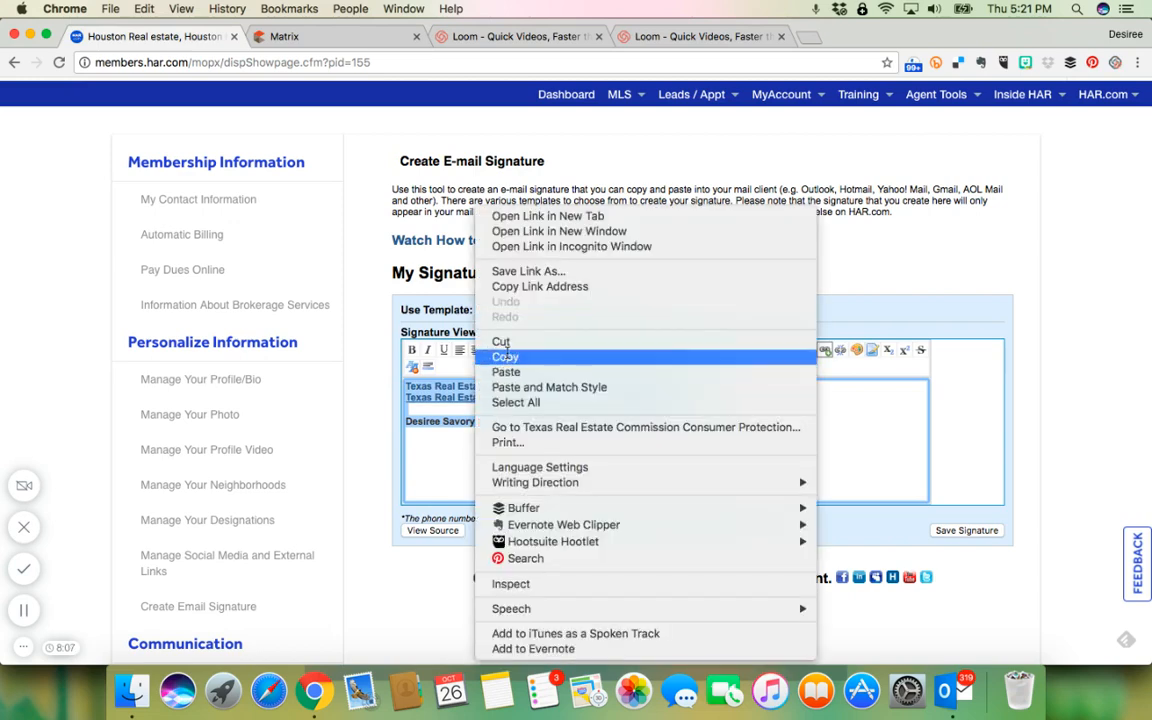
left_click(284, 36)
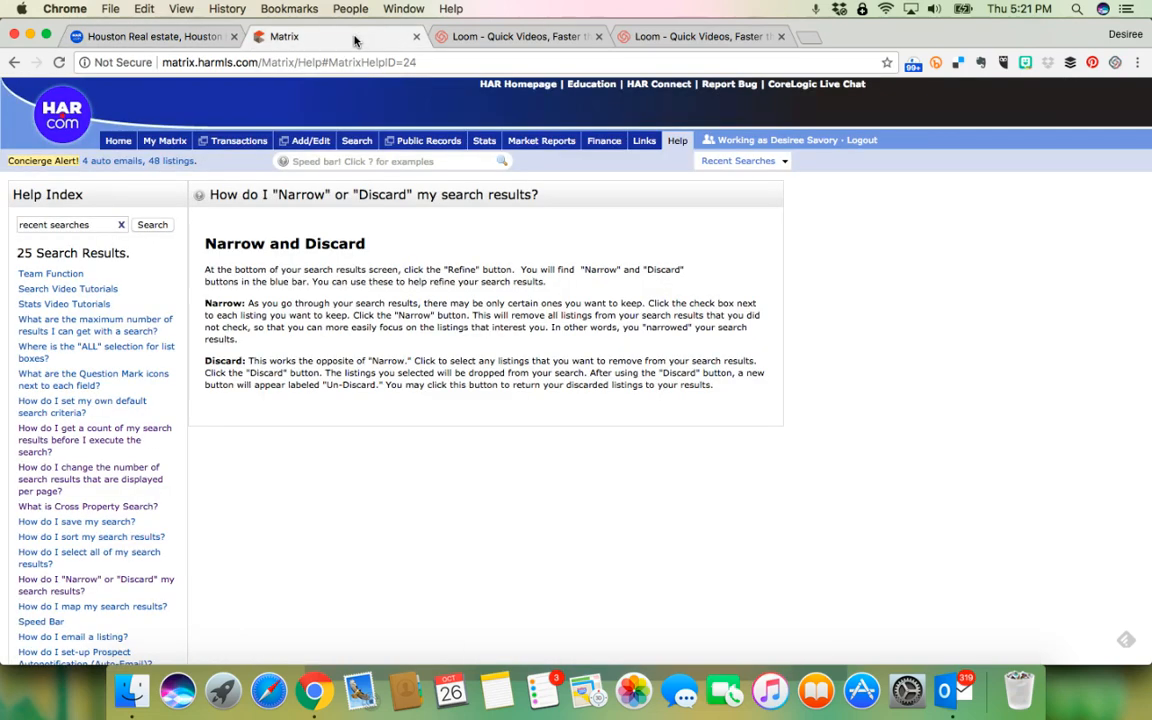
Return to Matrix Home and go to My Matrix > My Information.
left_click(118, 140)
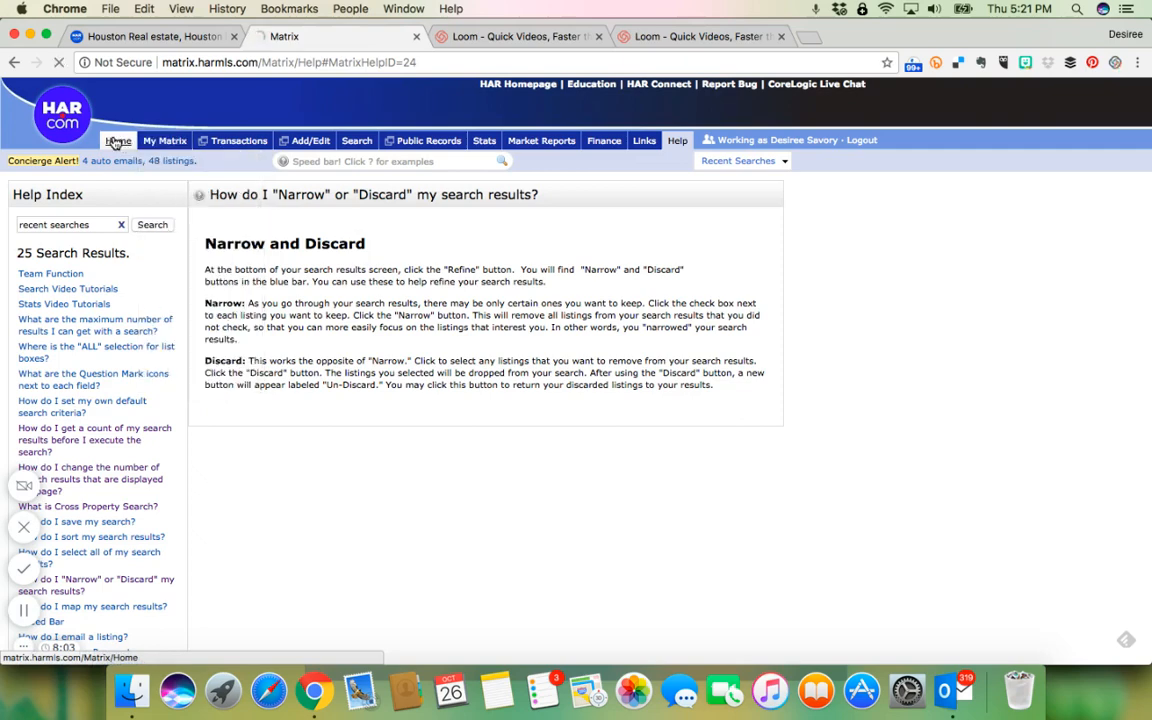
left_click(118, 140)
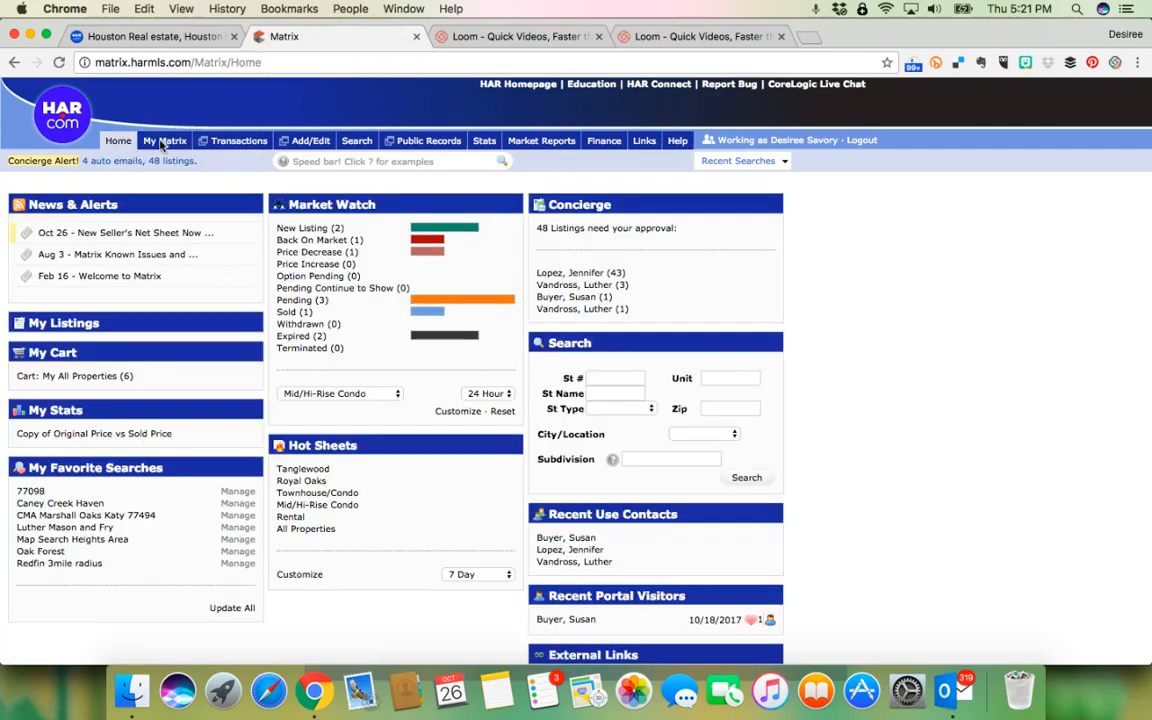
left_click(164, 140)
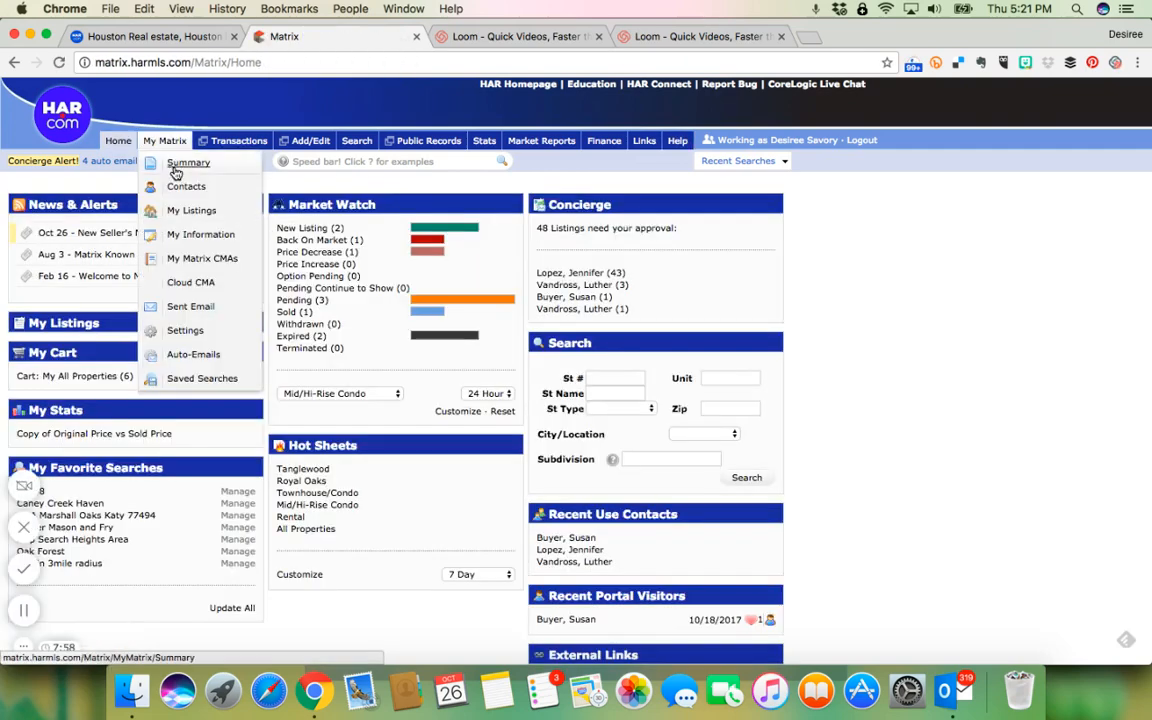
mouse_move(190, 210)
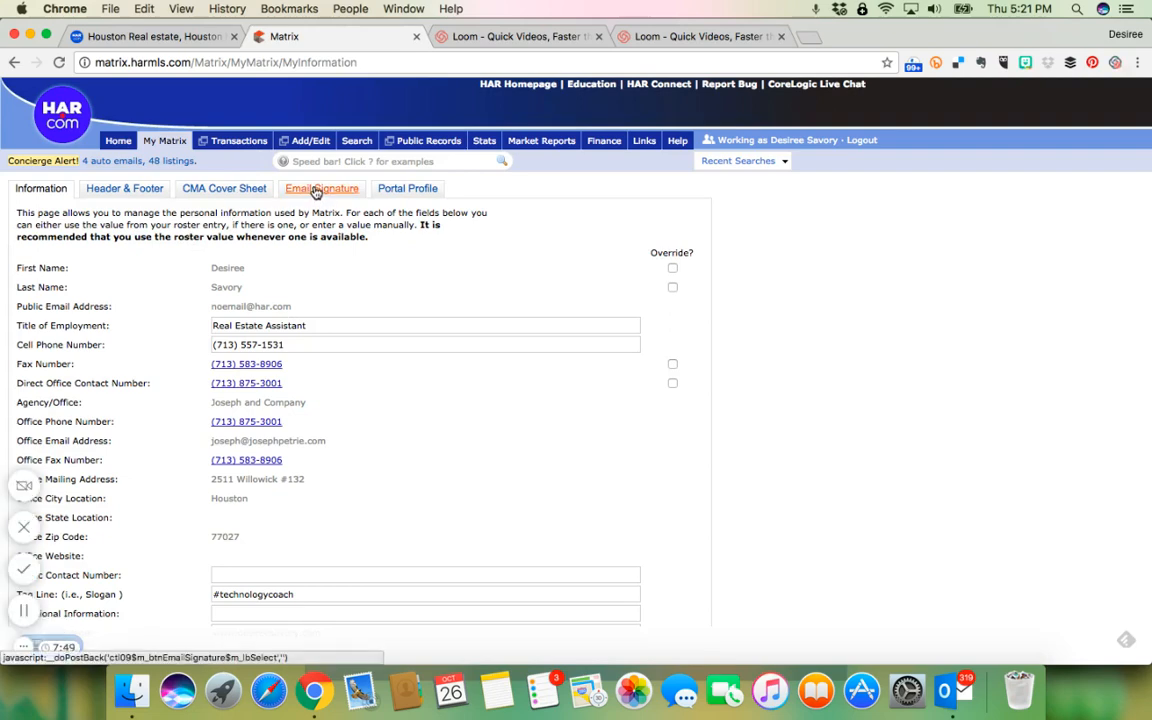
Bring up the Email Signature settings with the empty editor ready for pasting.
left_click(320, 188)
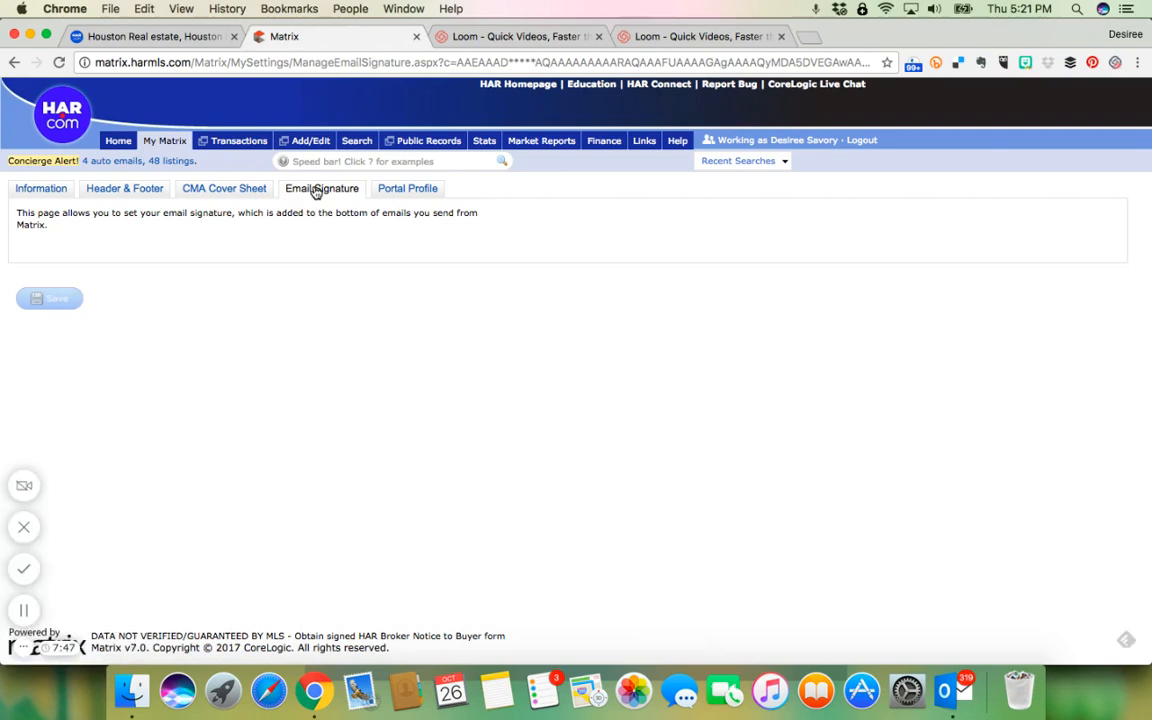
left_click(322, 188)
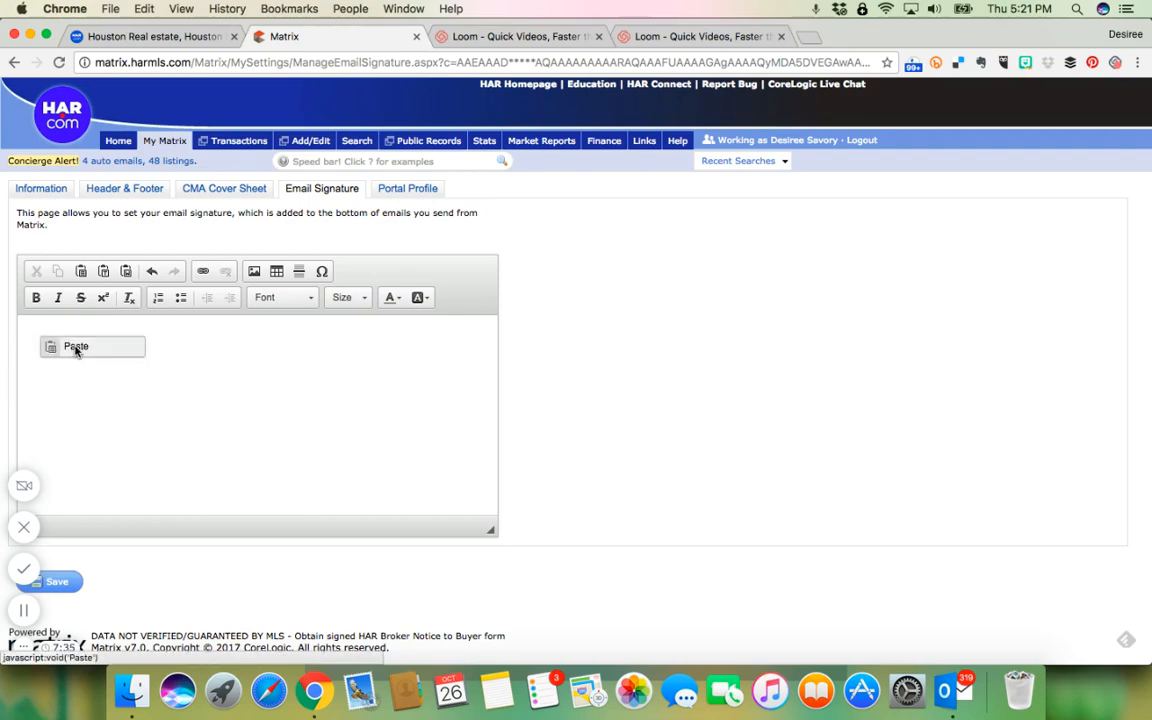
Paste the HAR signature with TREC notice links and contact line into the editor and save it.
left_click(76, 346)
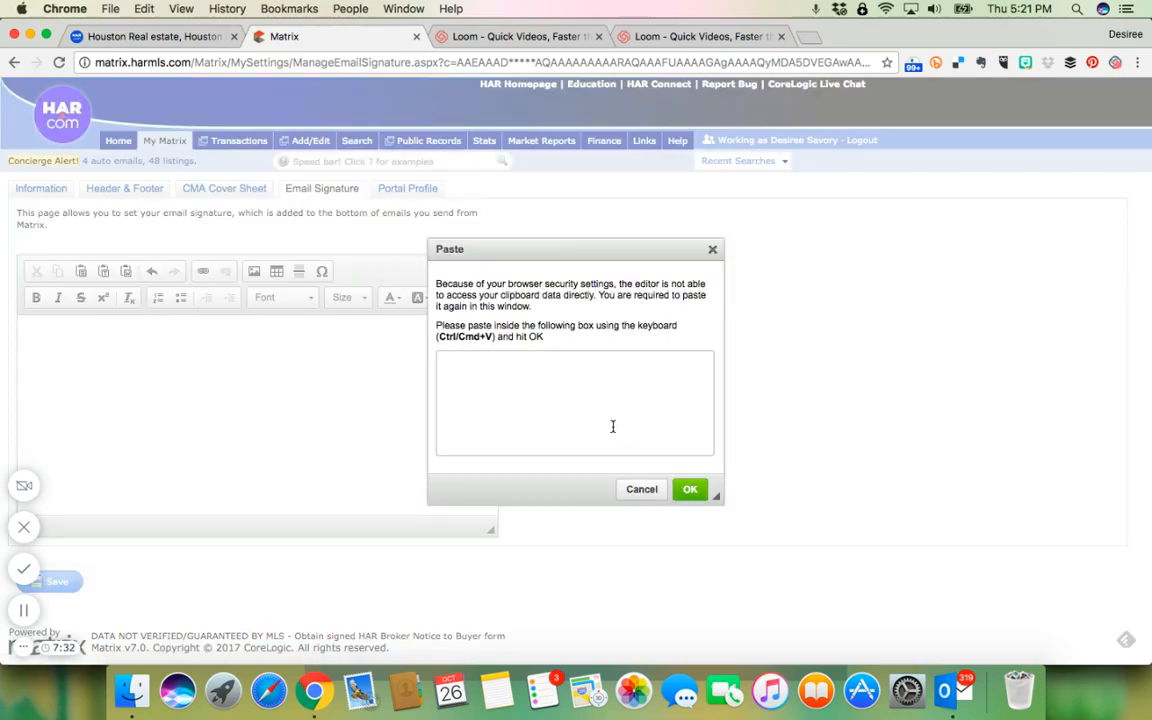
left_click(690, 488)
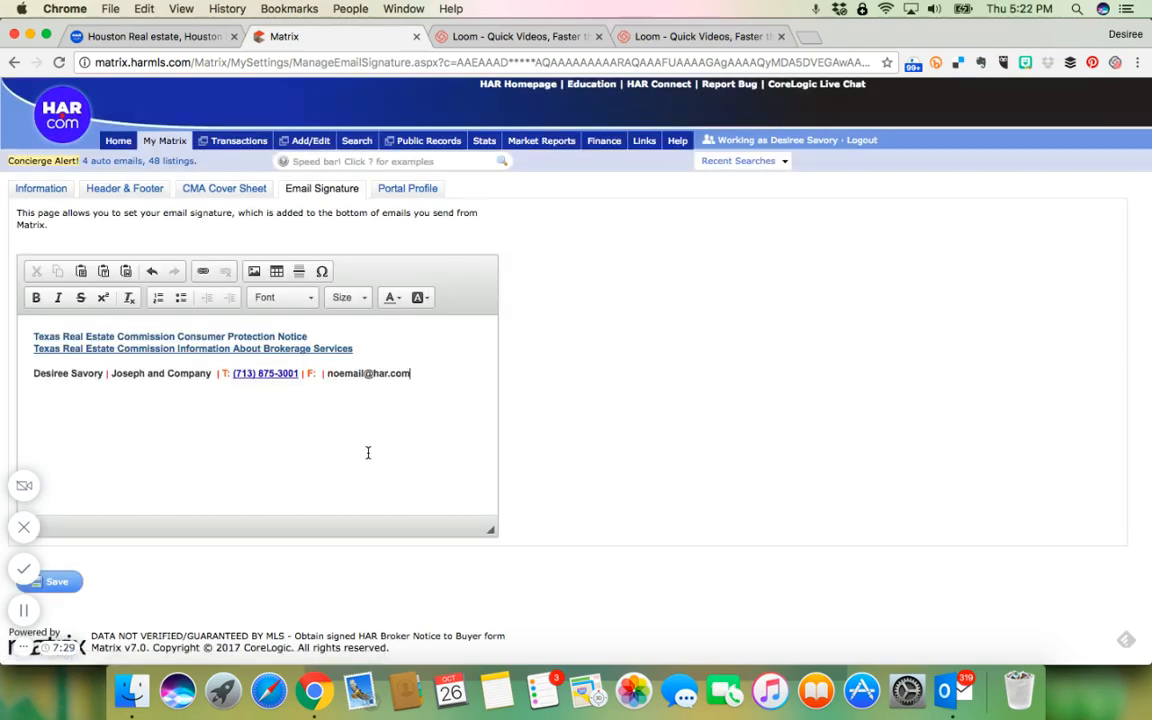
left_click(56, 580)
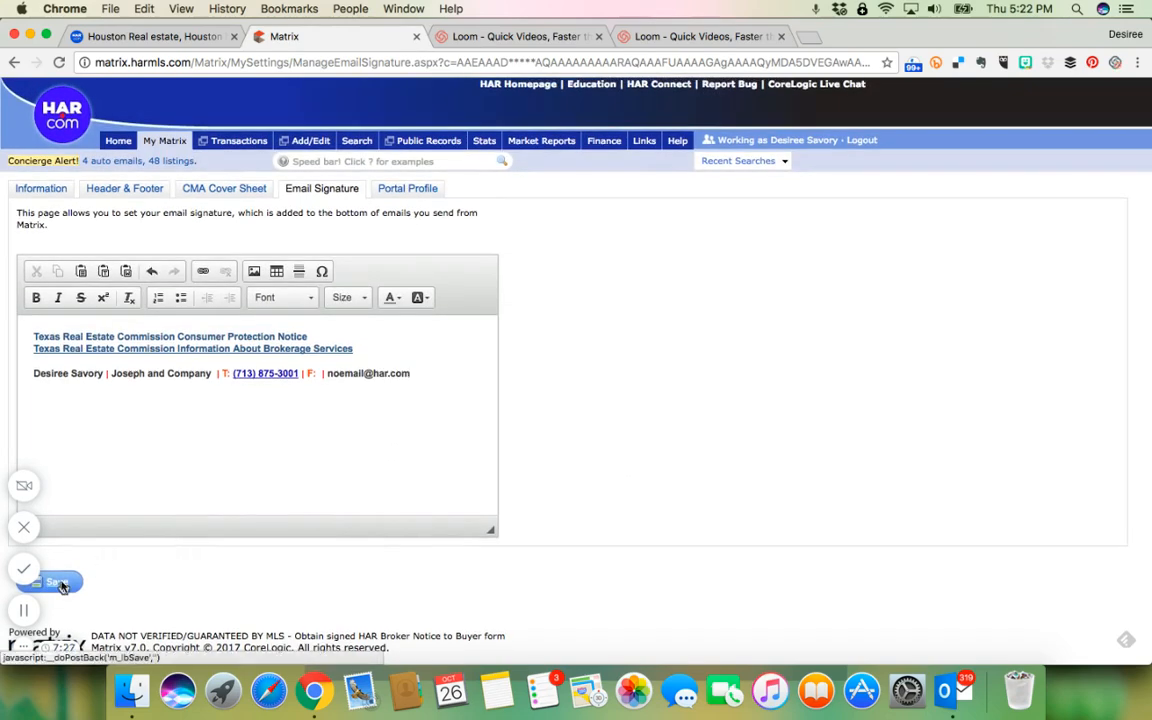
left_click(52, 580)
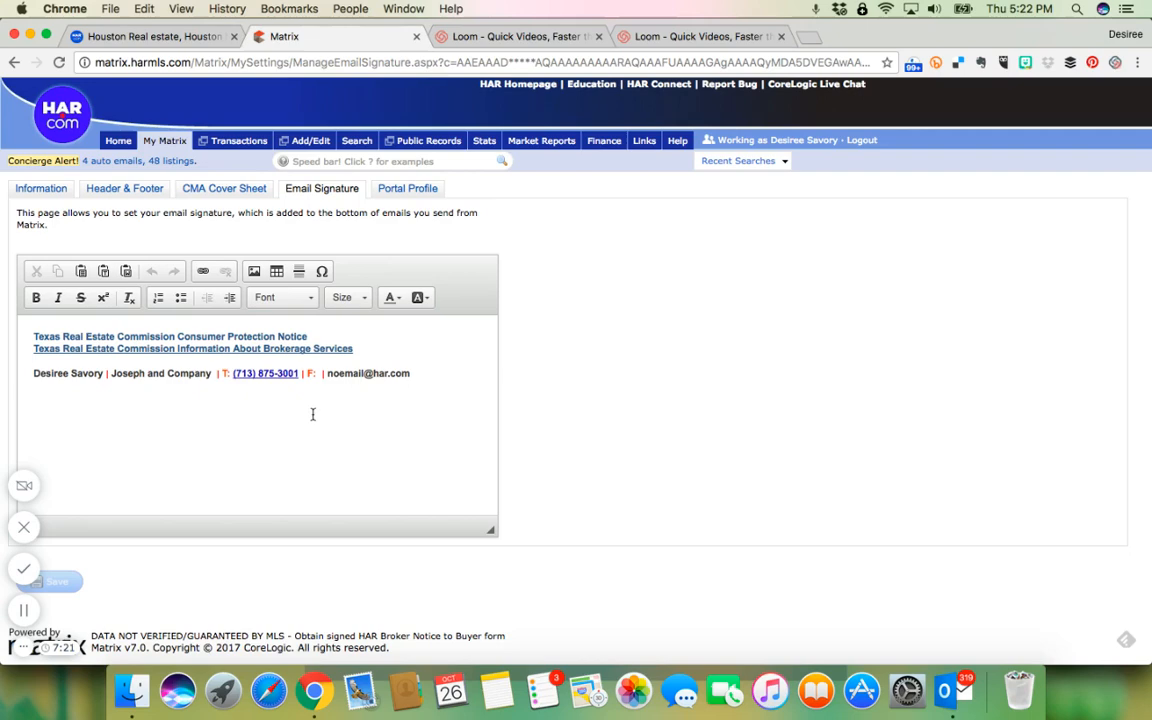
mouse_move(380, 408)
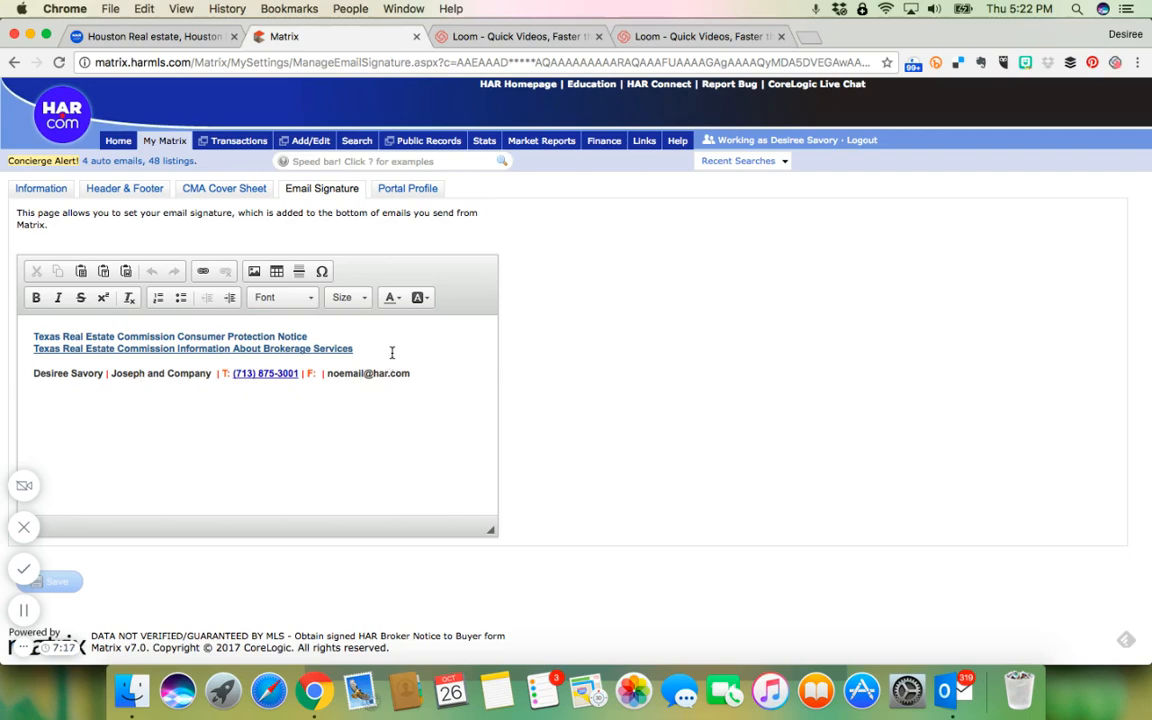
mouse_move(404, 360)
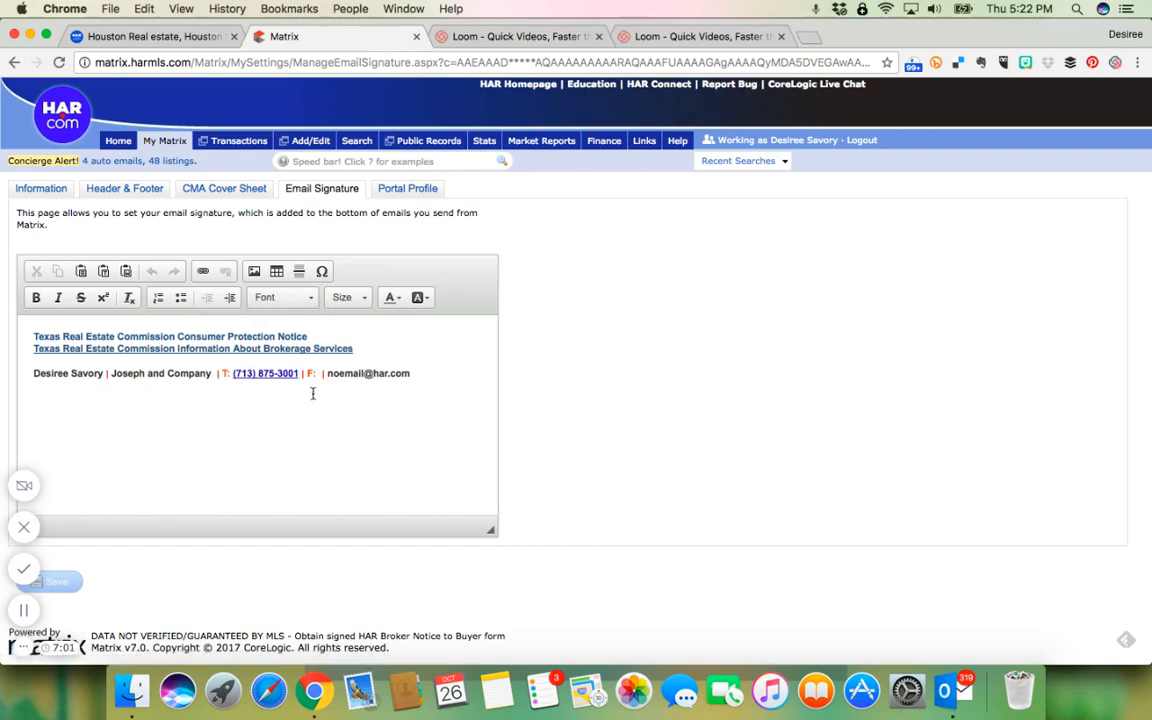
mouse_move(440, 354)
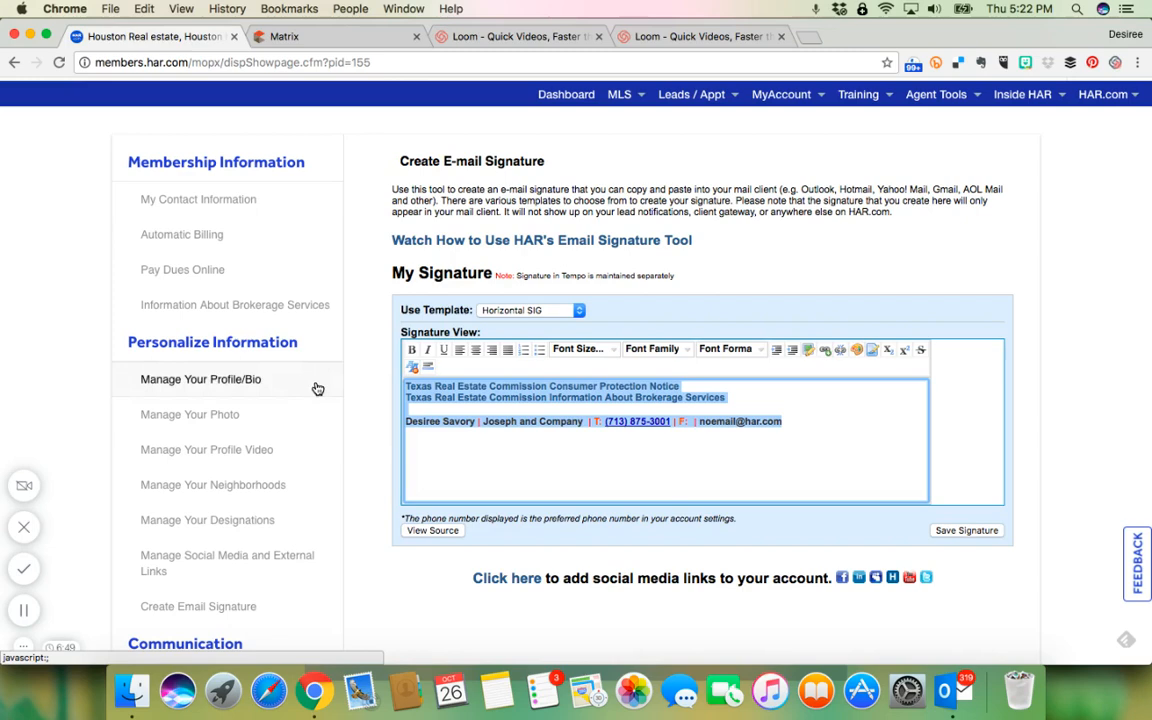
From MyAccount, go to the Information About Brokerage Services page on HAR.com.
left_click(780, 94)
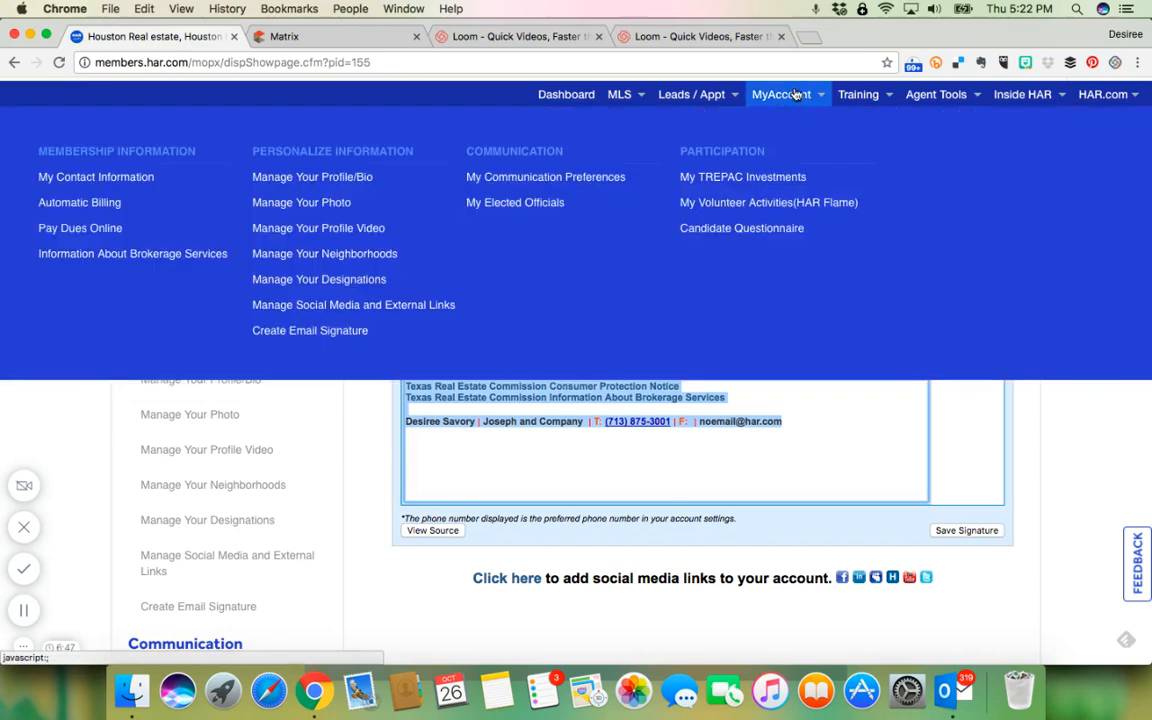
mouse_move(208, 272)
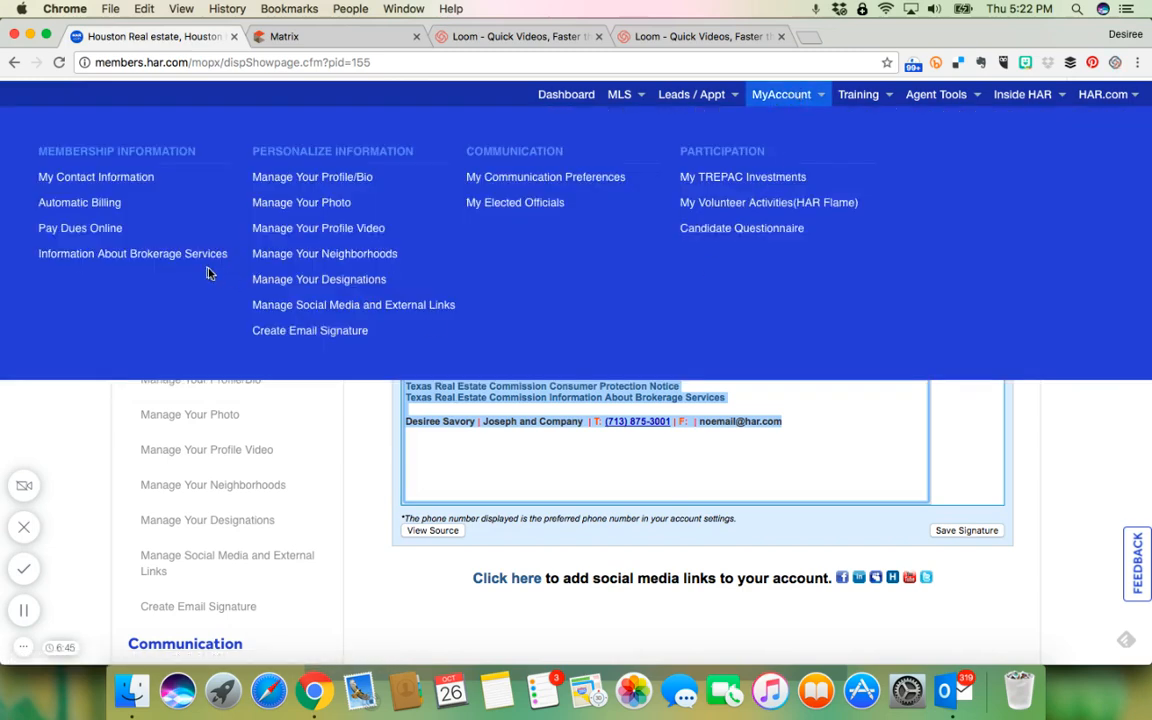
left_click(132, 252)
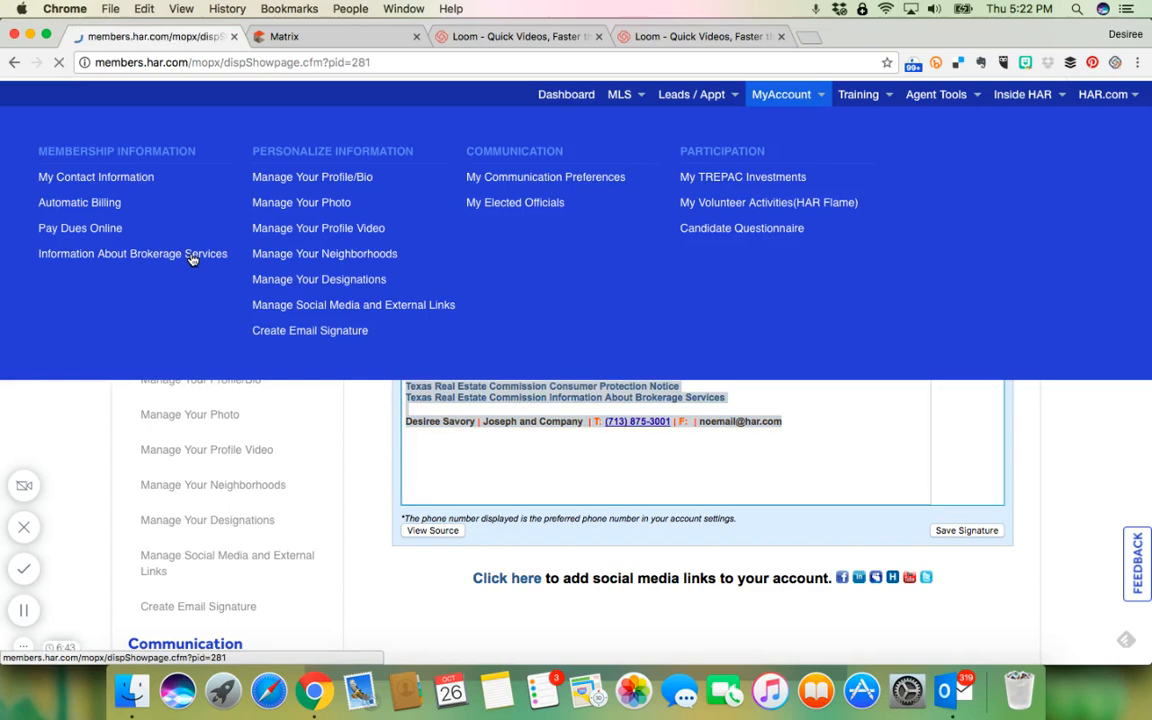
left_click(132, 252)
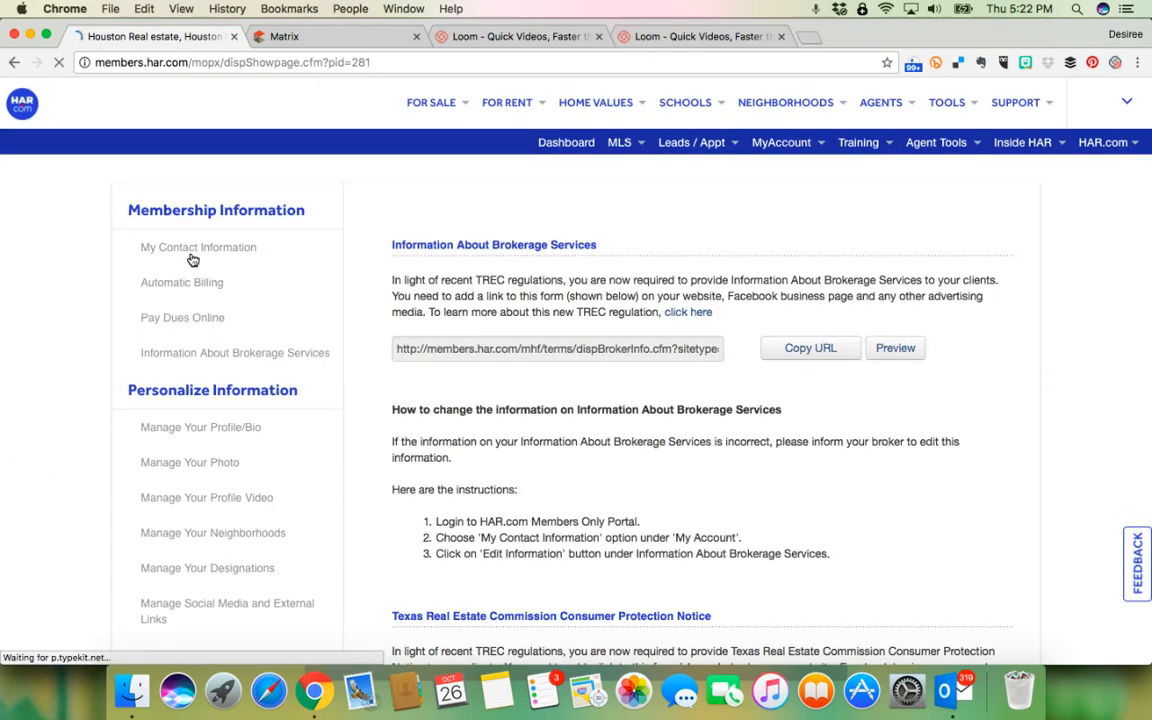
Copy the Information About Brokerage Services link URL.
scroll("down", 3)
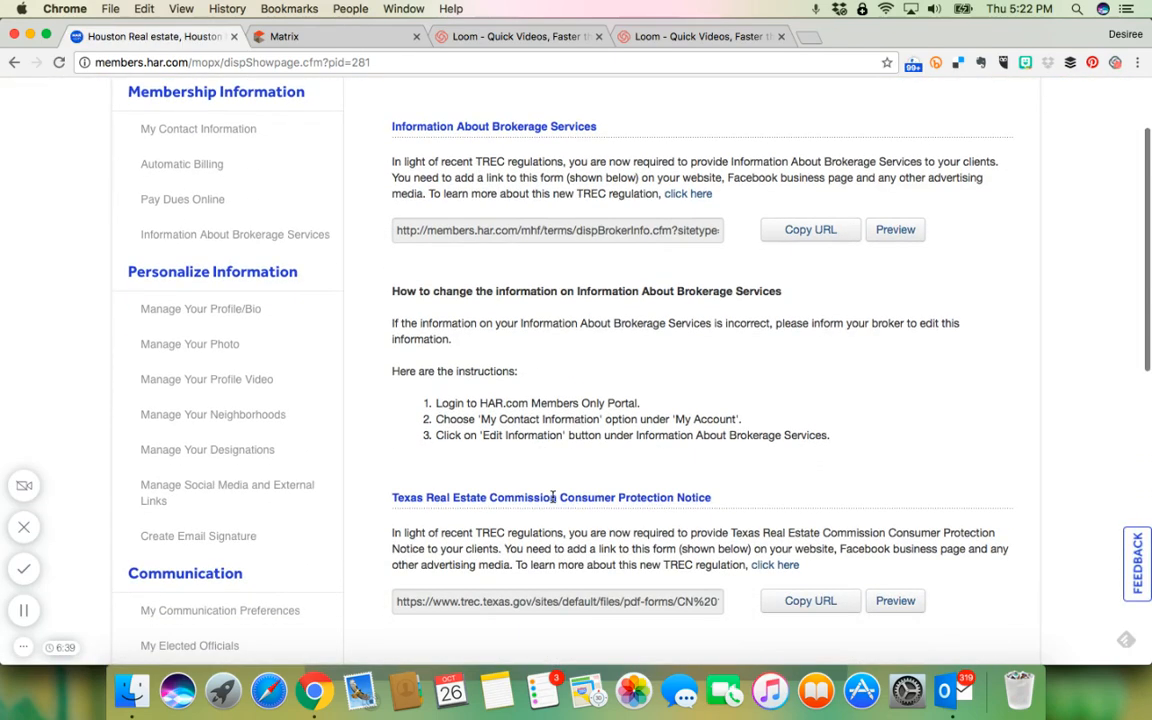
scroll("down", 3)
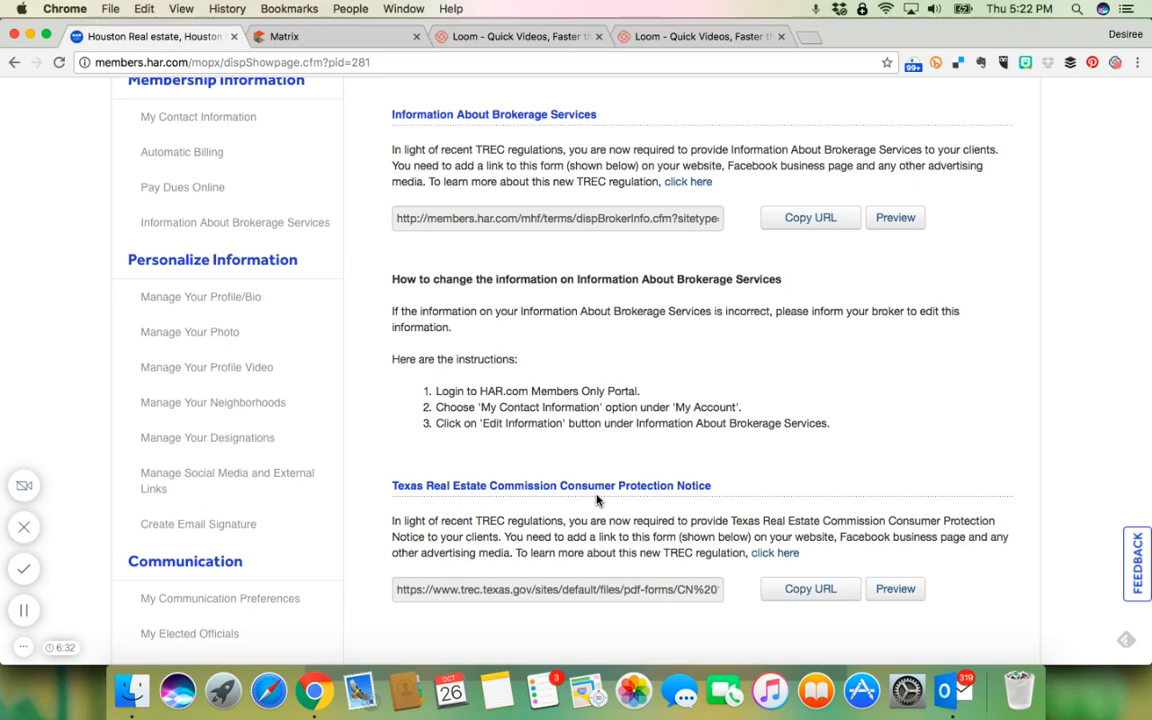
left_click(810, 216)
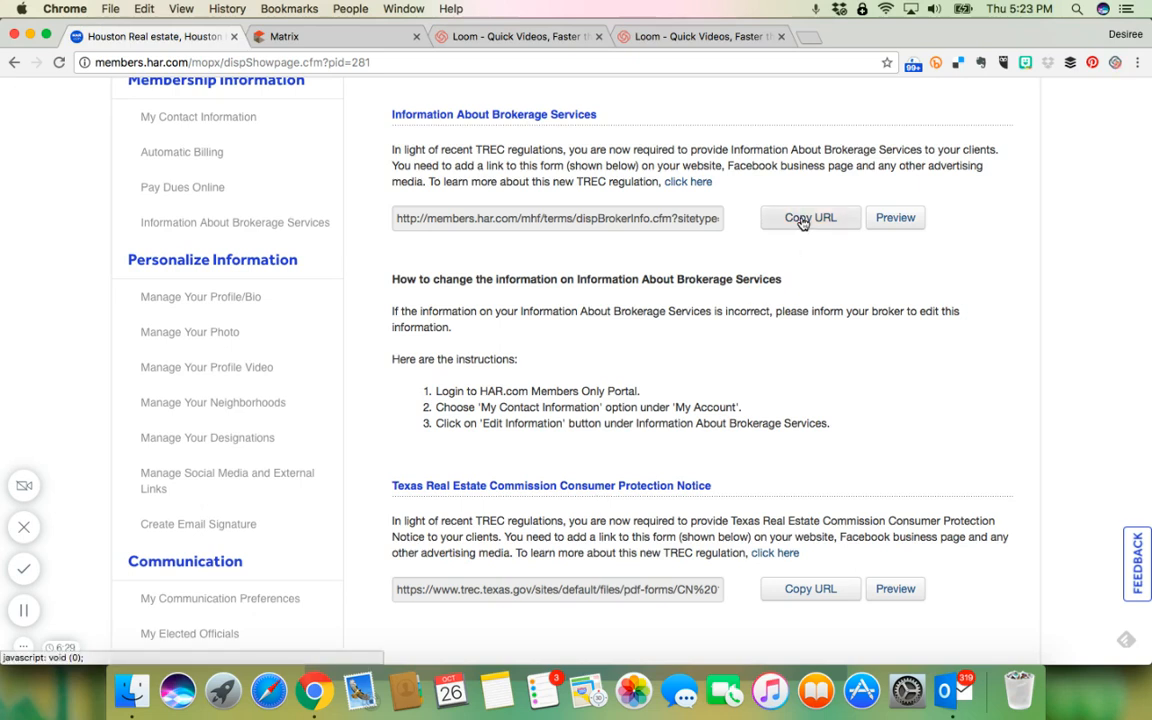
Review the Consumer Protection Notice link URL and copy the brokerage services URL again.
scroll("down", 3)
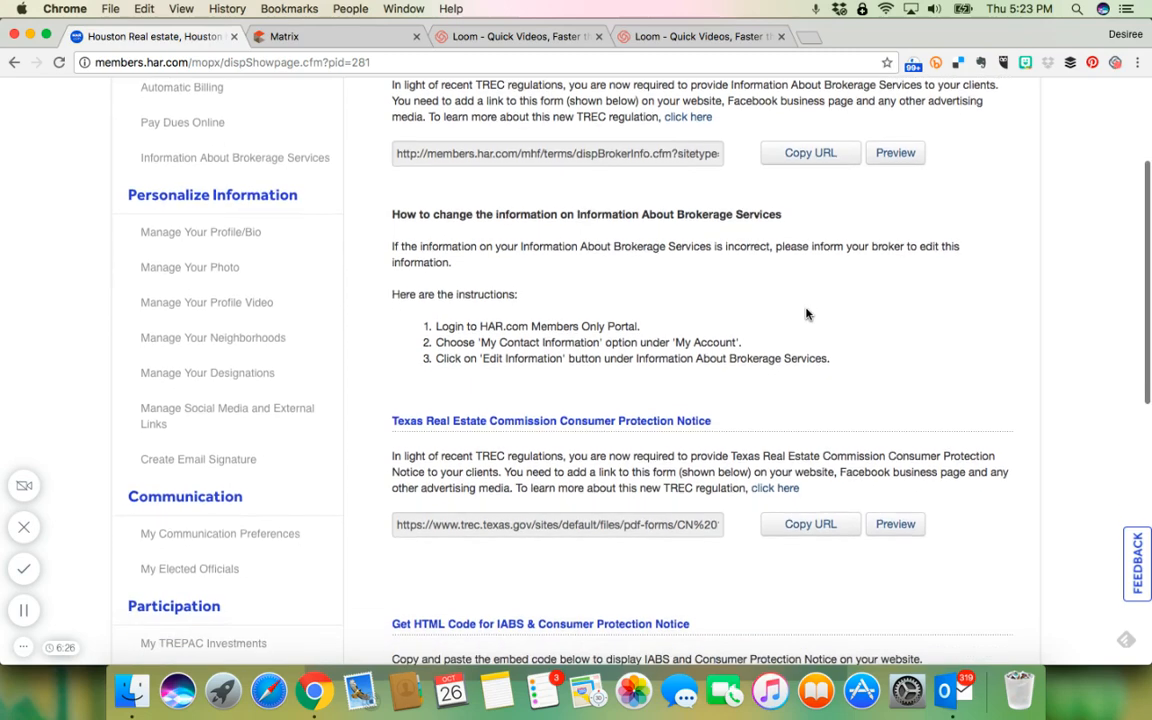
scroll("down", 3)
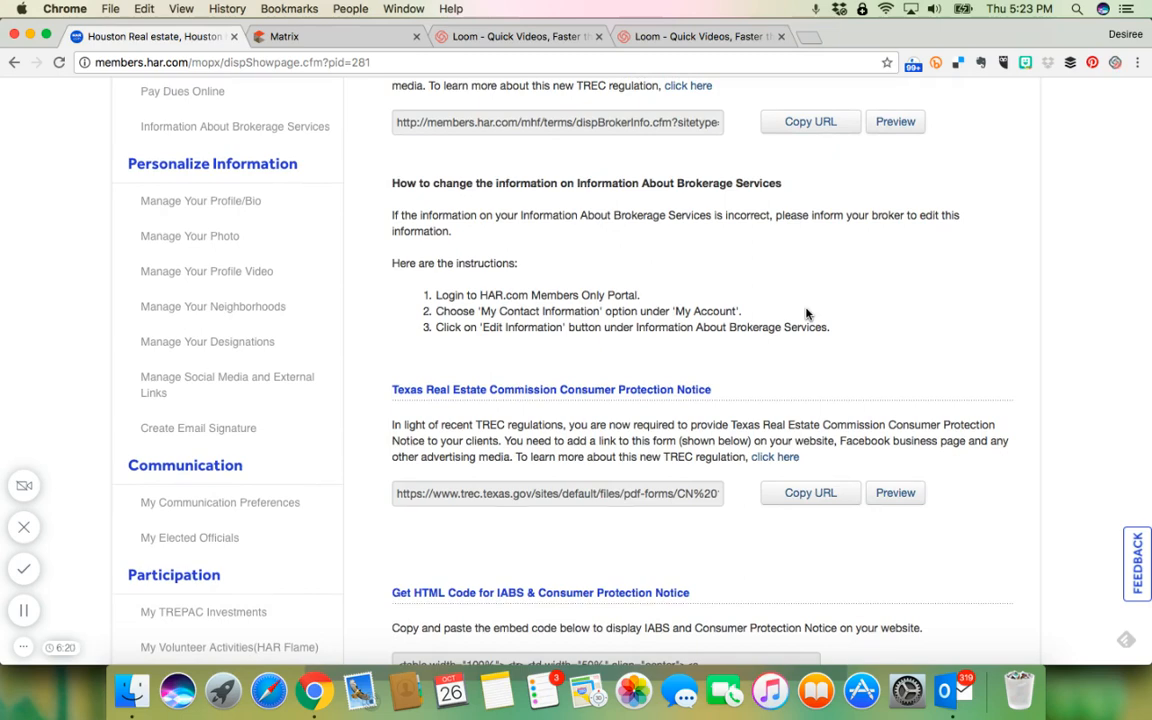
scroll("up", 3)
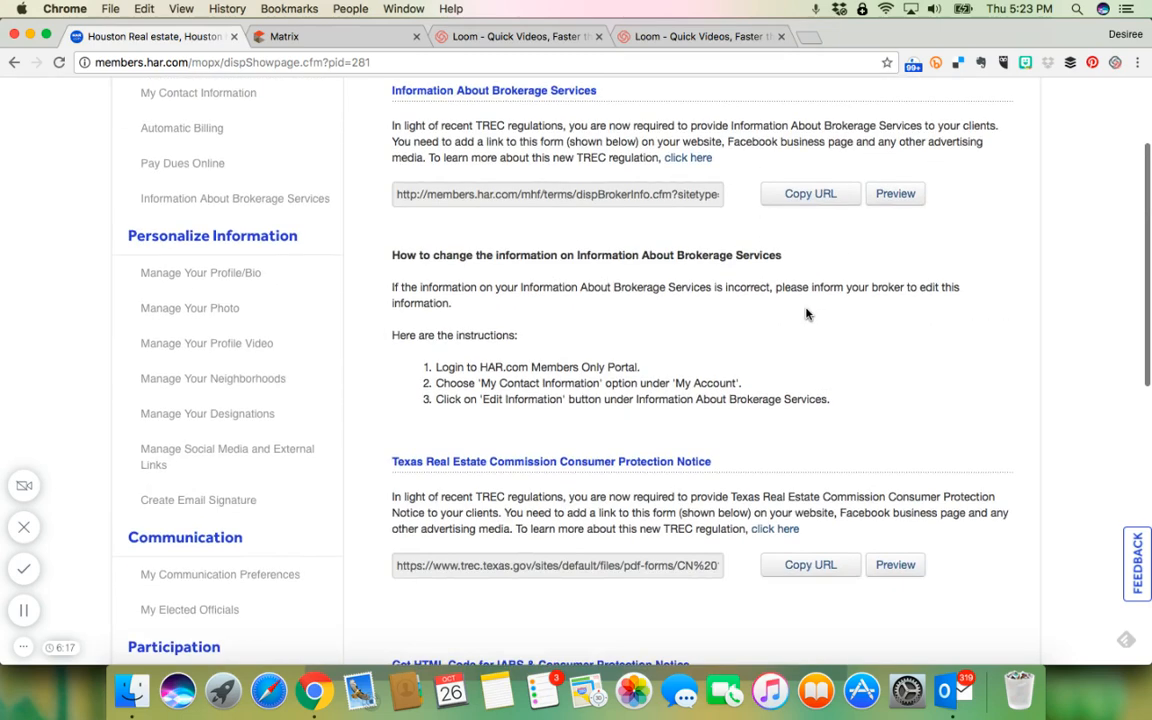
scroll("up", 3)
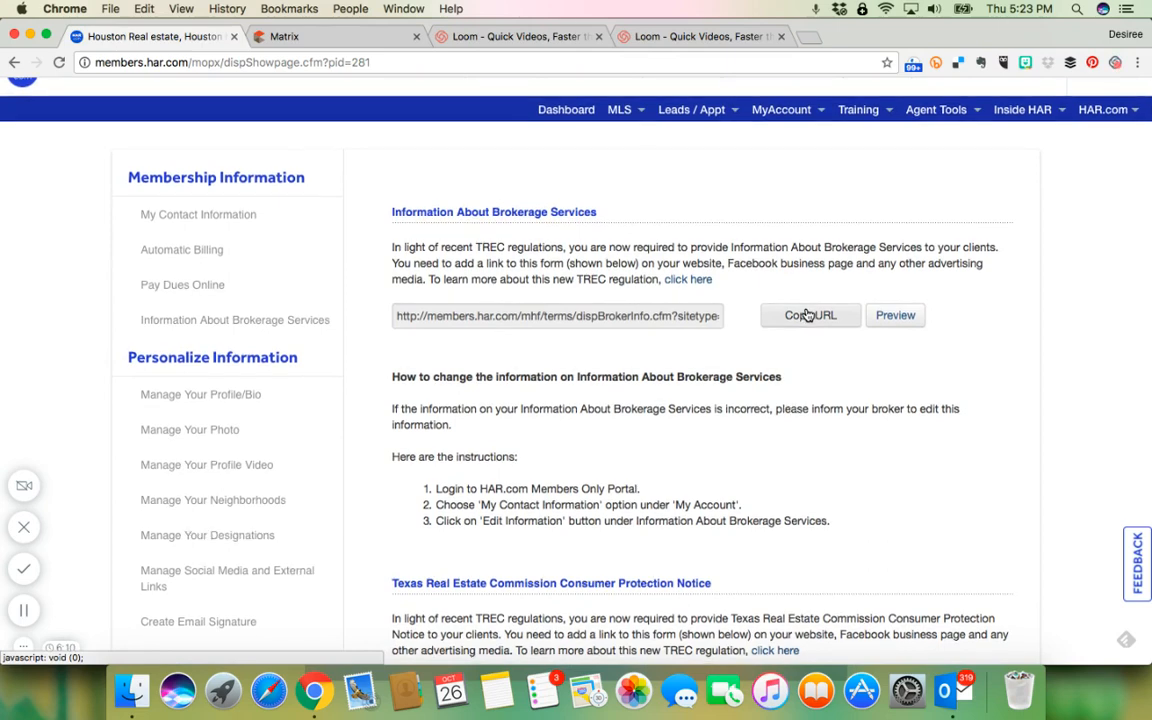
scroll("down", 3)
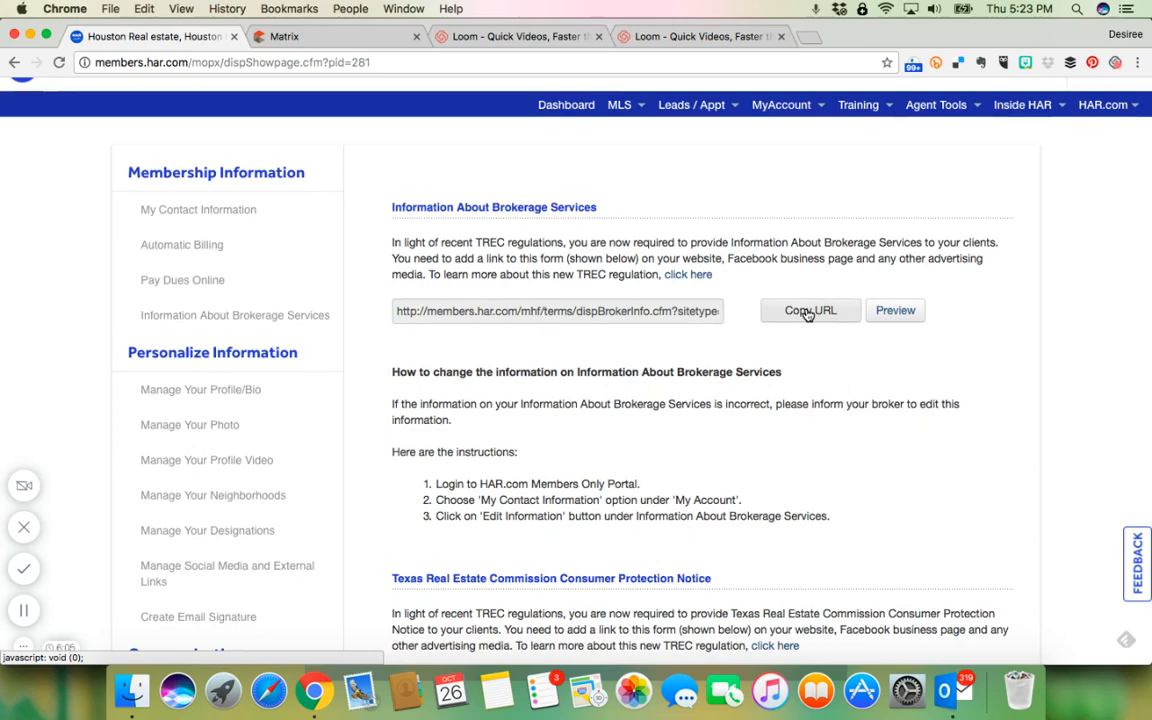
left_click(1022, 124)
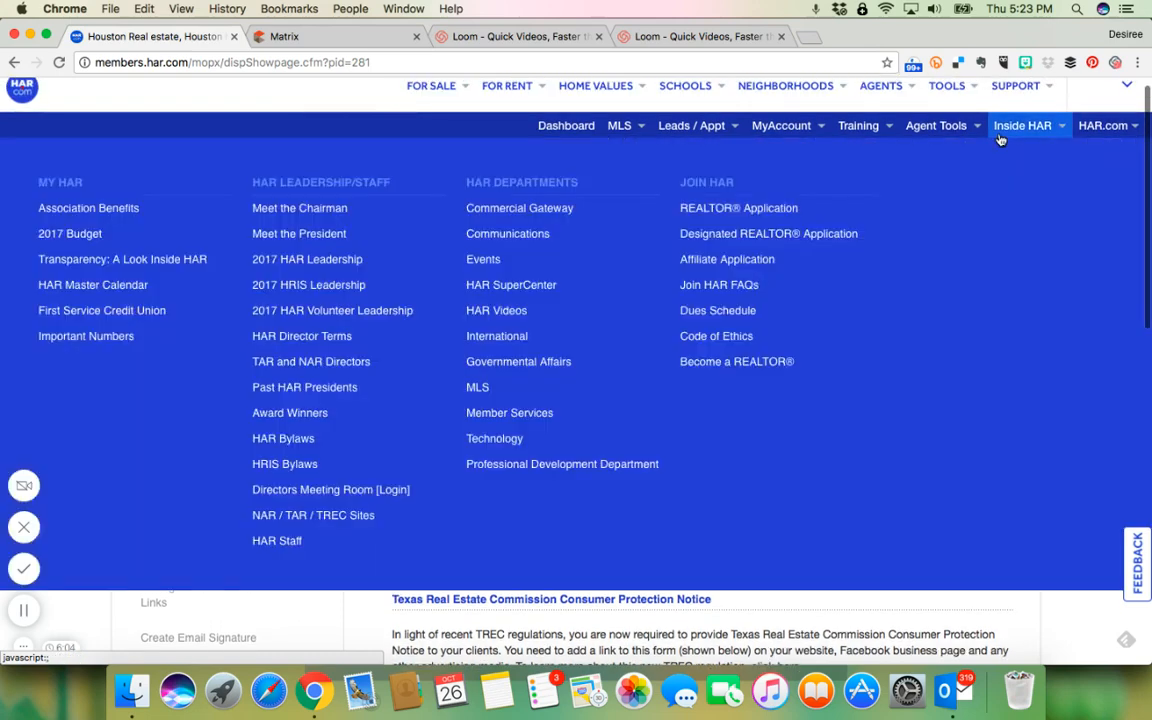